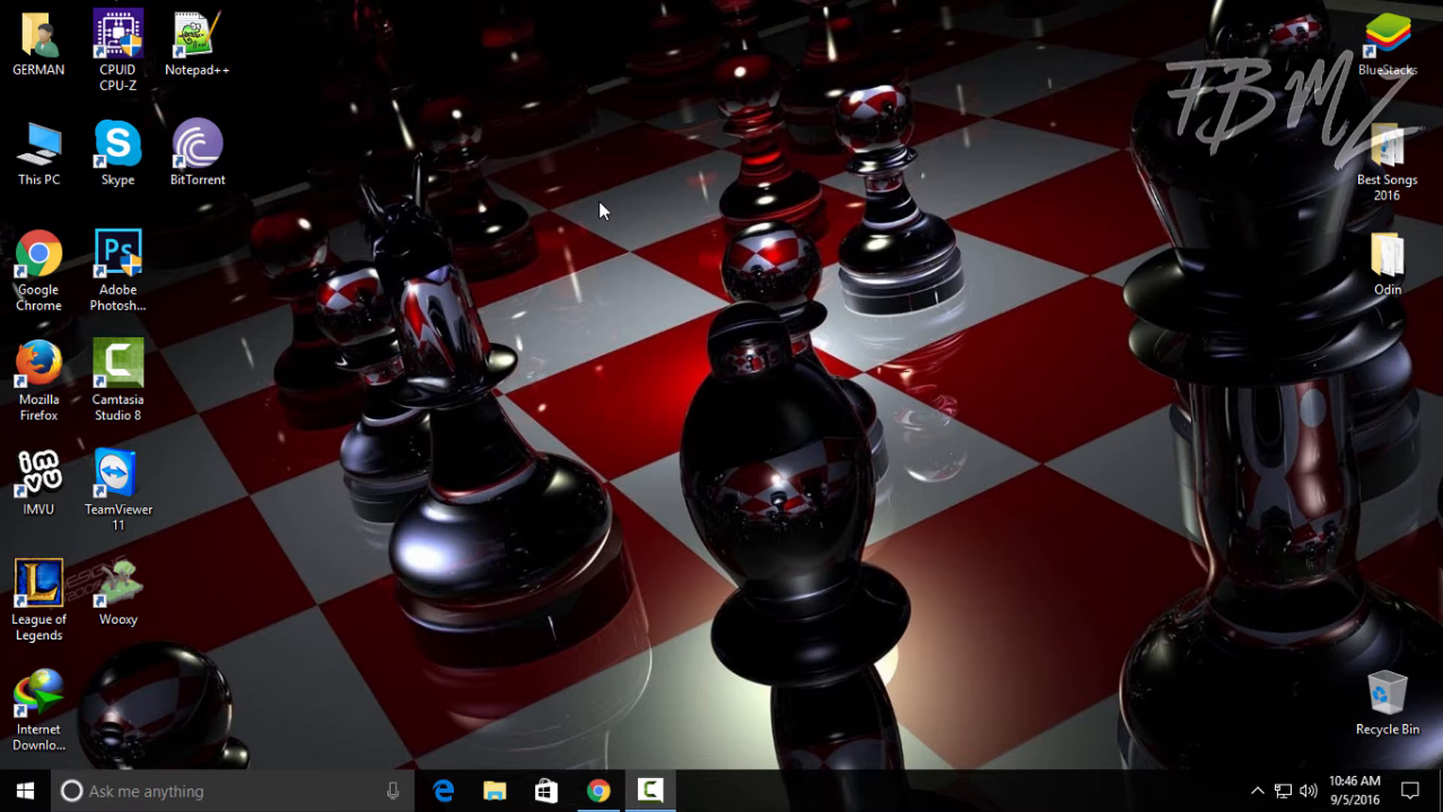
pyautogui.moveTo(492, 341)
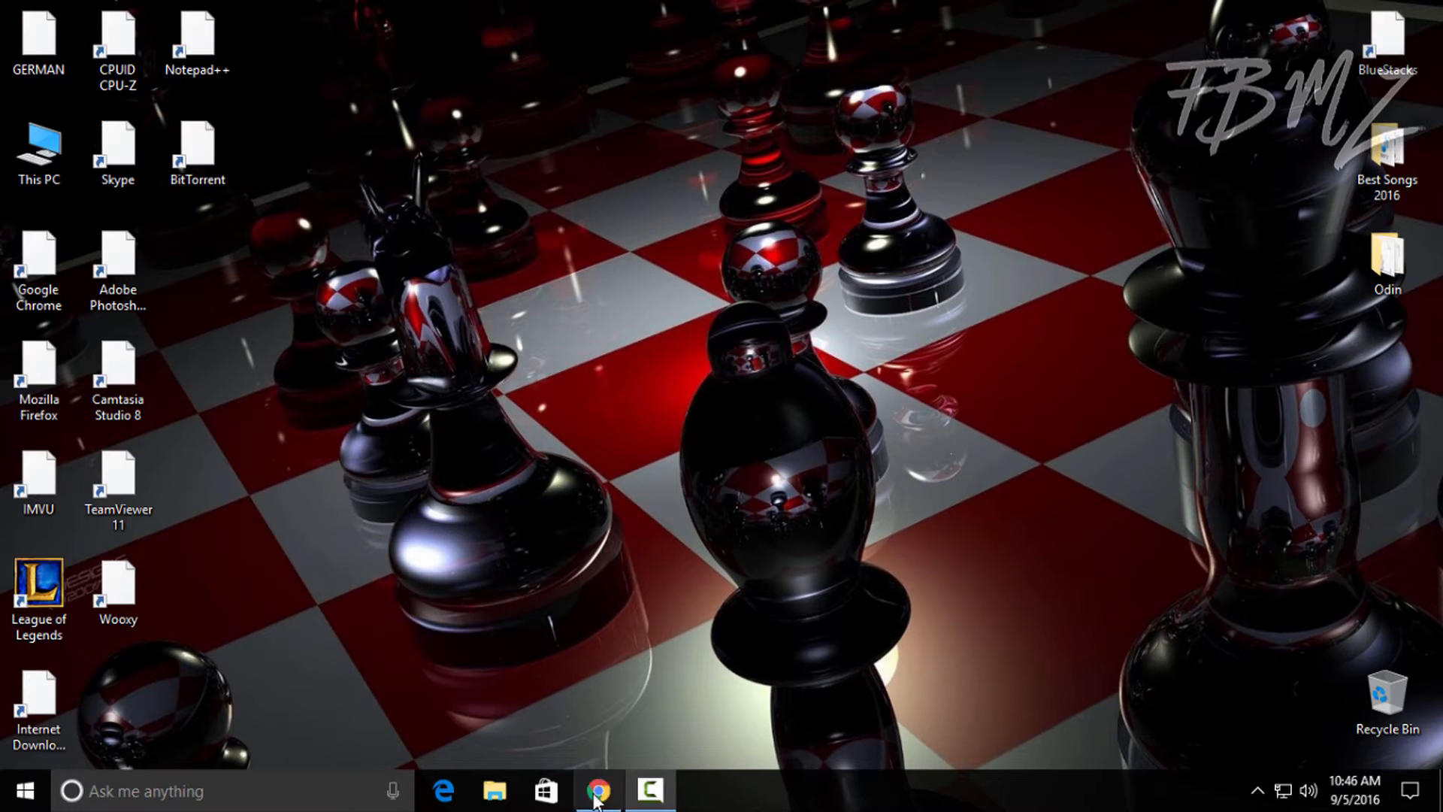
# Search Google in Chrome for 'driver identifier' and open the driveridentifier.com site.
pyautogui.click(598, 790)
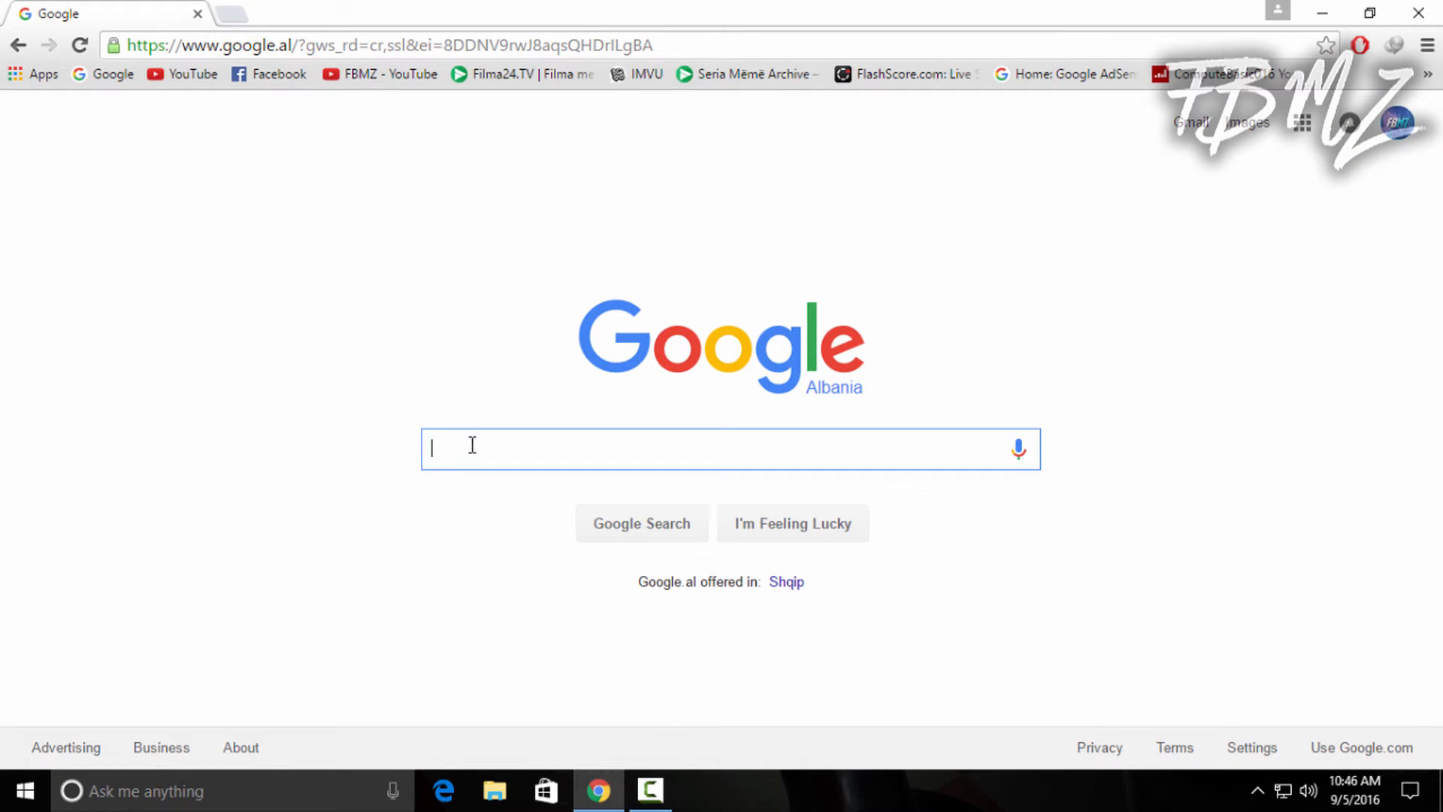
pyautogui.write('driver identifier')
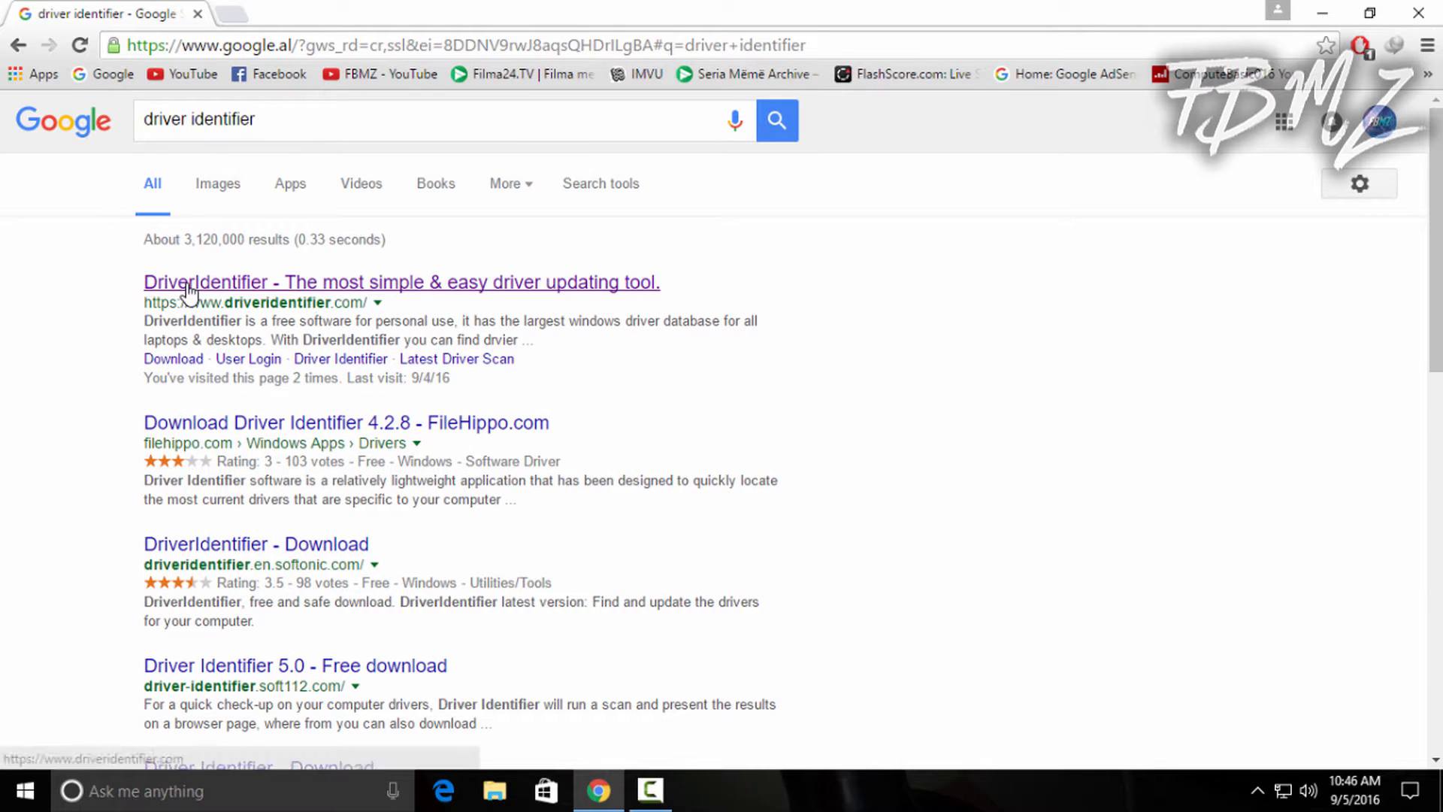
pyautogui.click(401, 282)
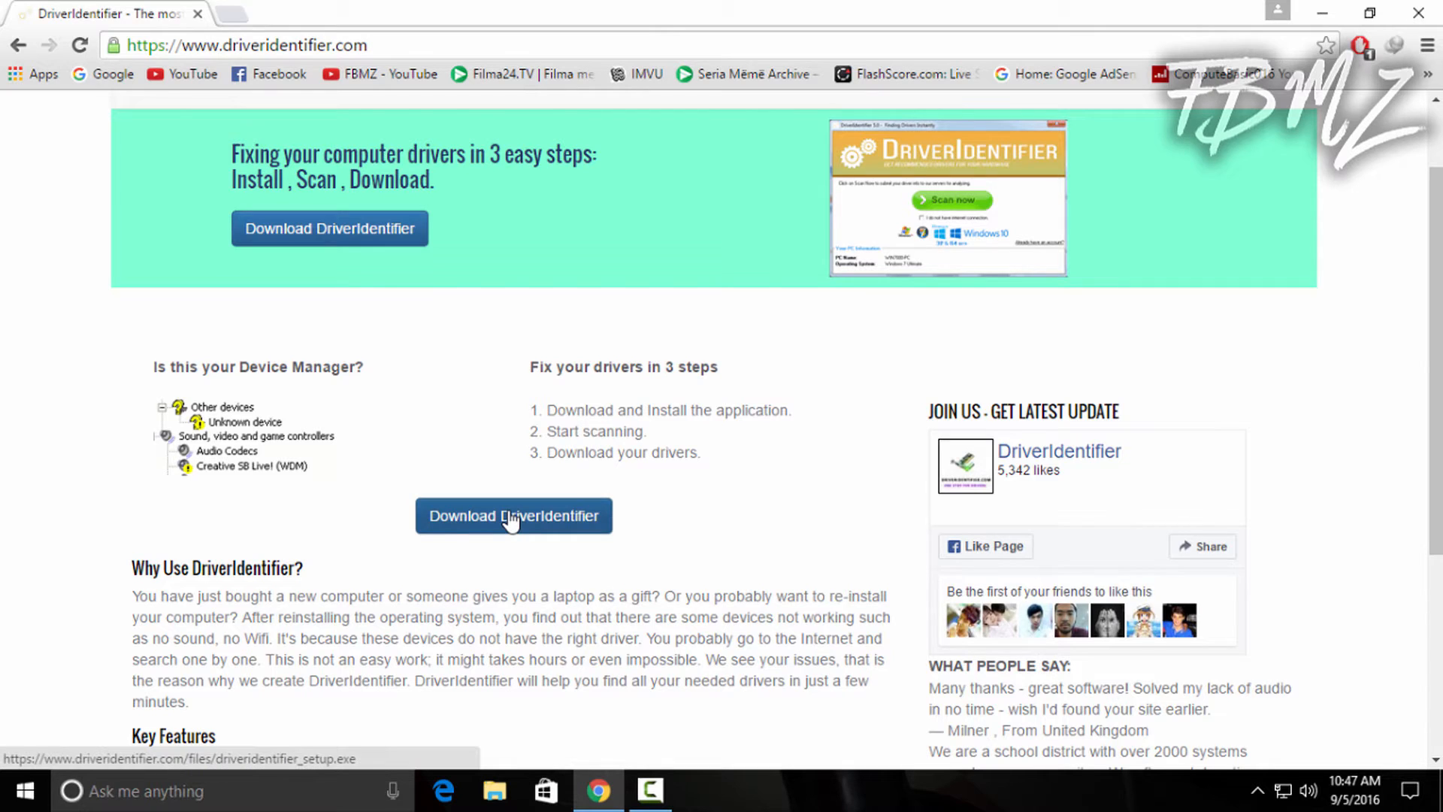
# Download the DriverIdentifier installer, confirming resumption of the existing download.
pyautogui.click(514, 516)
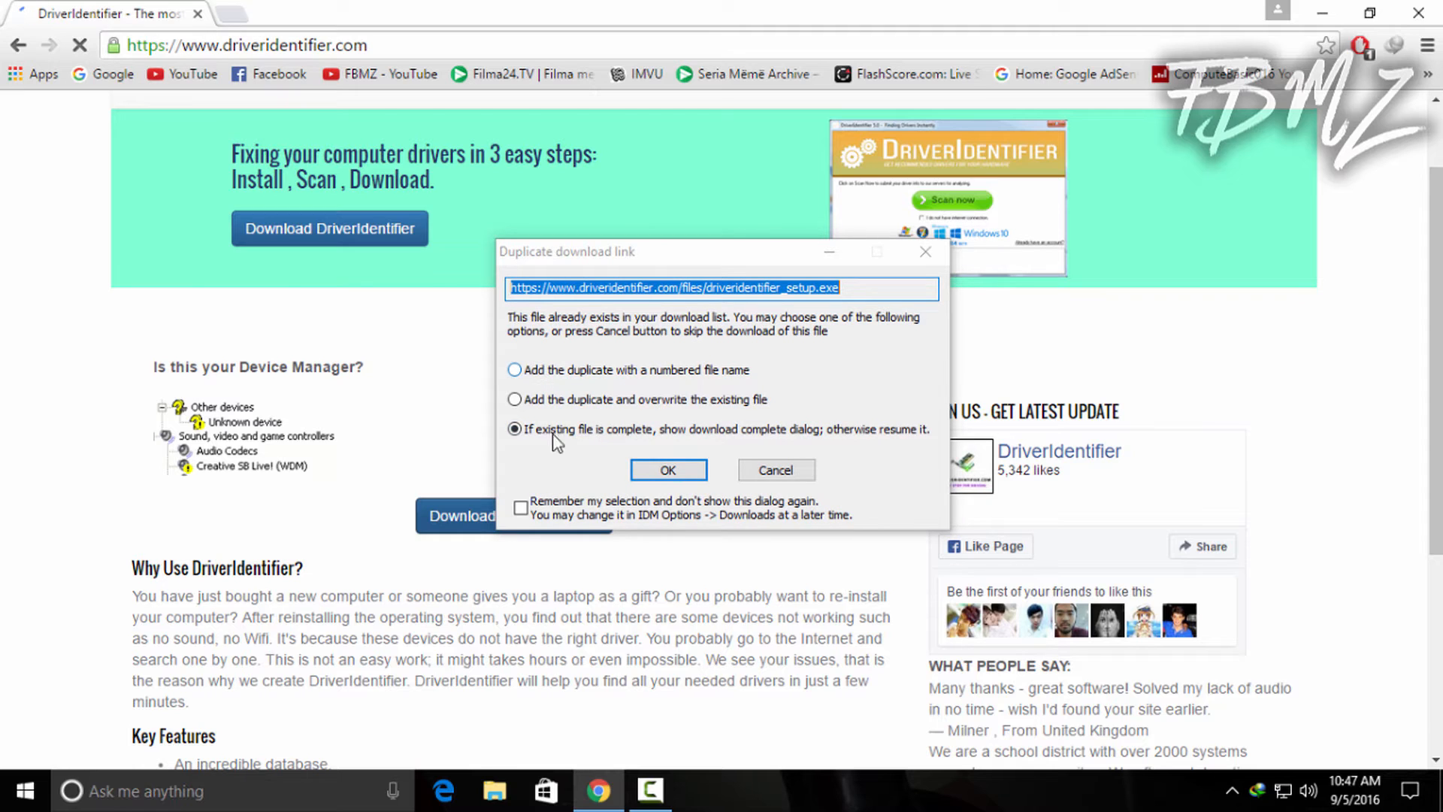
pyautogui.click(668, 469)
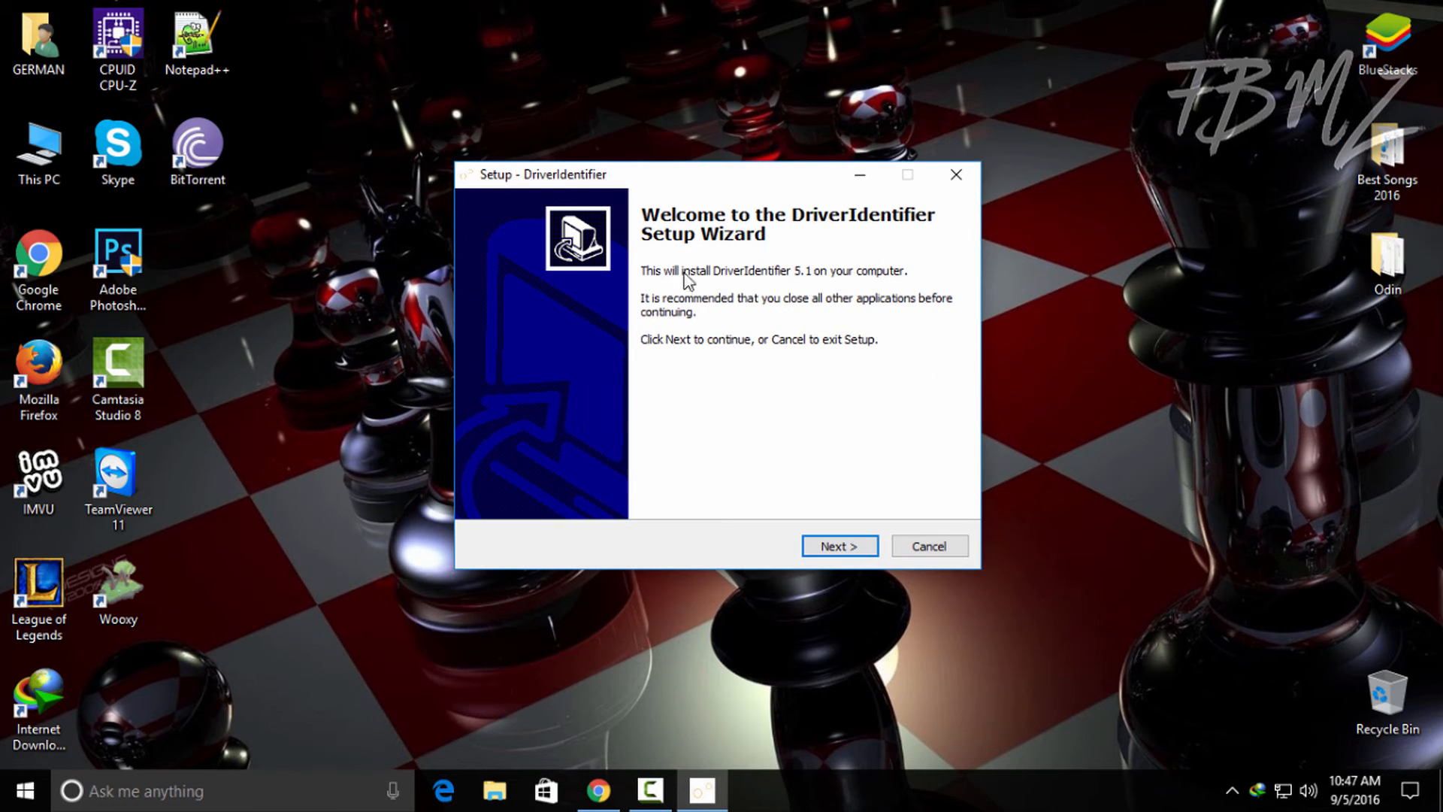
# Accept the license agreement and finish installing DriverIdentifier 5.1.
pyautogui.click(839, 546)
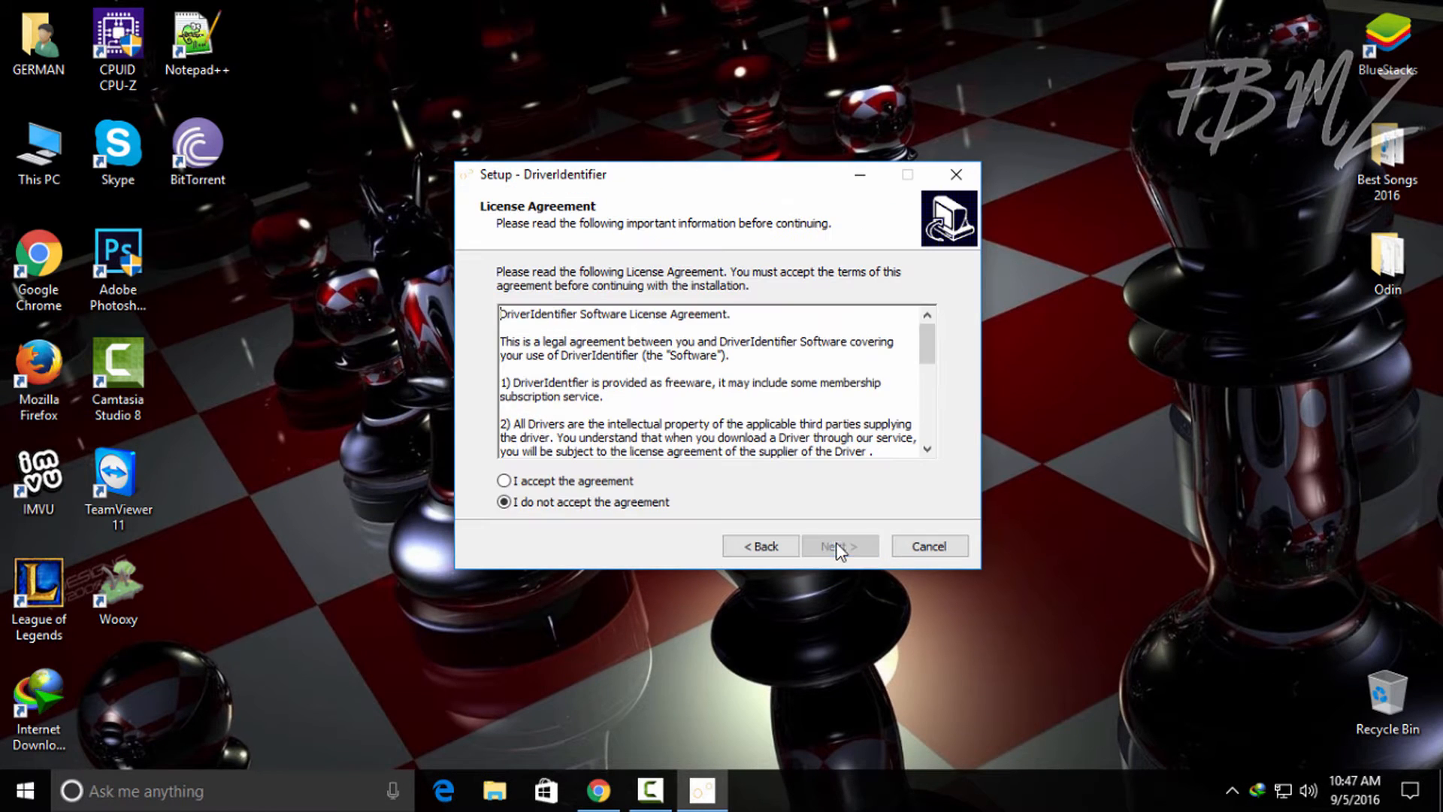
pyautogui.click(839, 546)
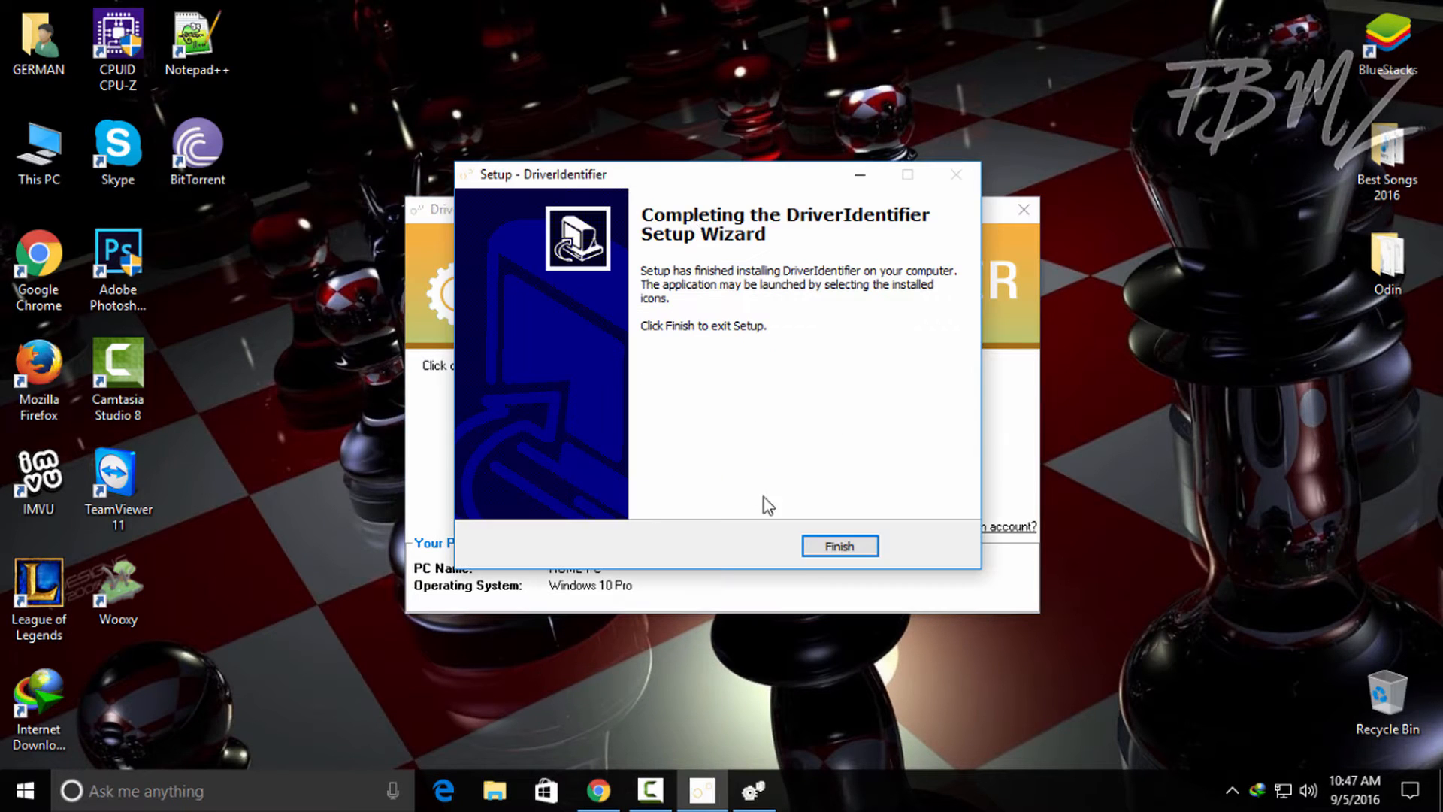
pyautogui.click(837, 545)
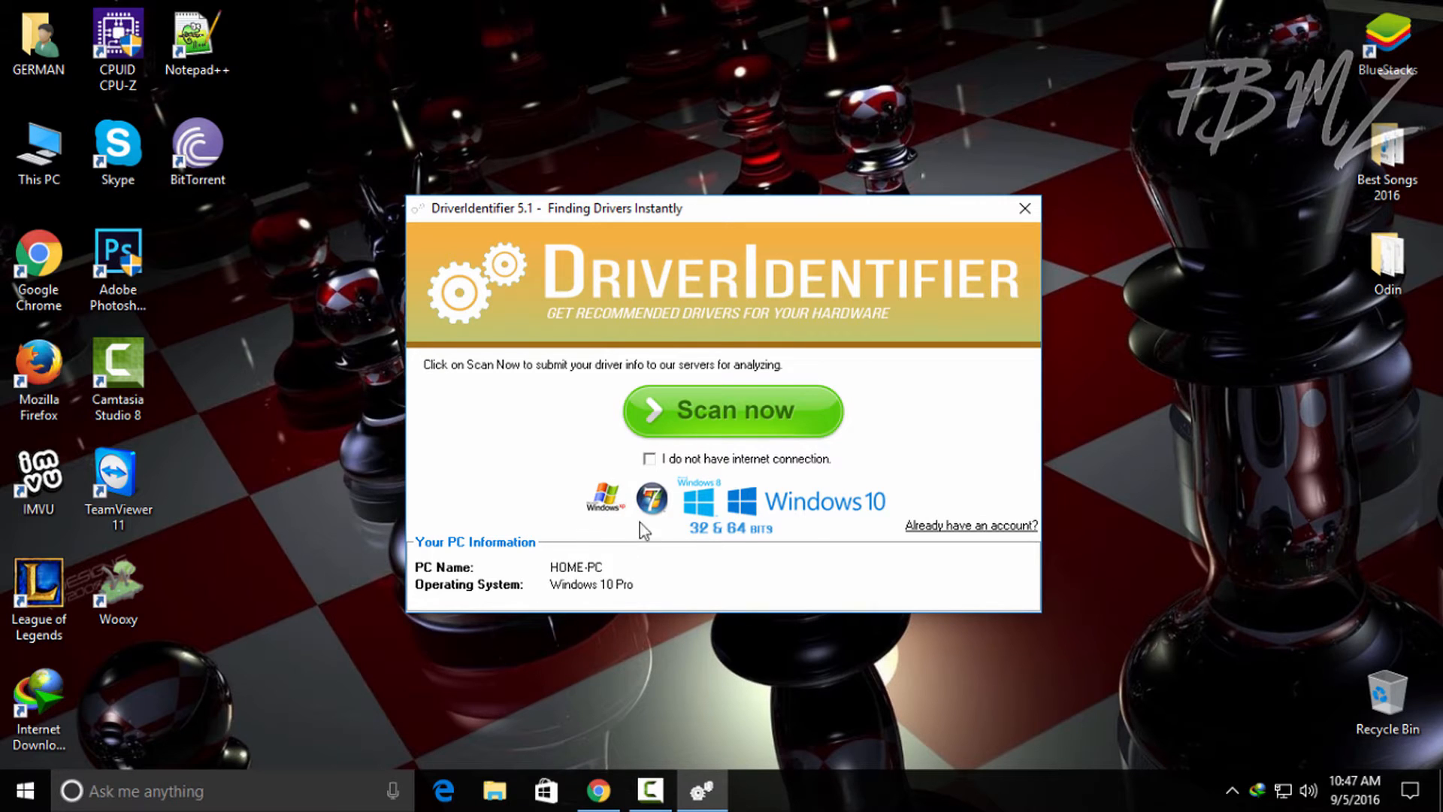
pyautogui.moveTo(579, 548)
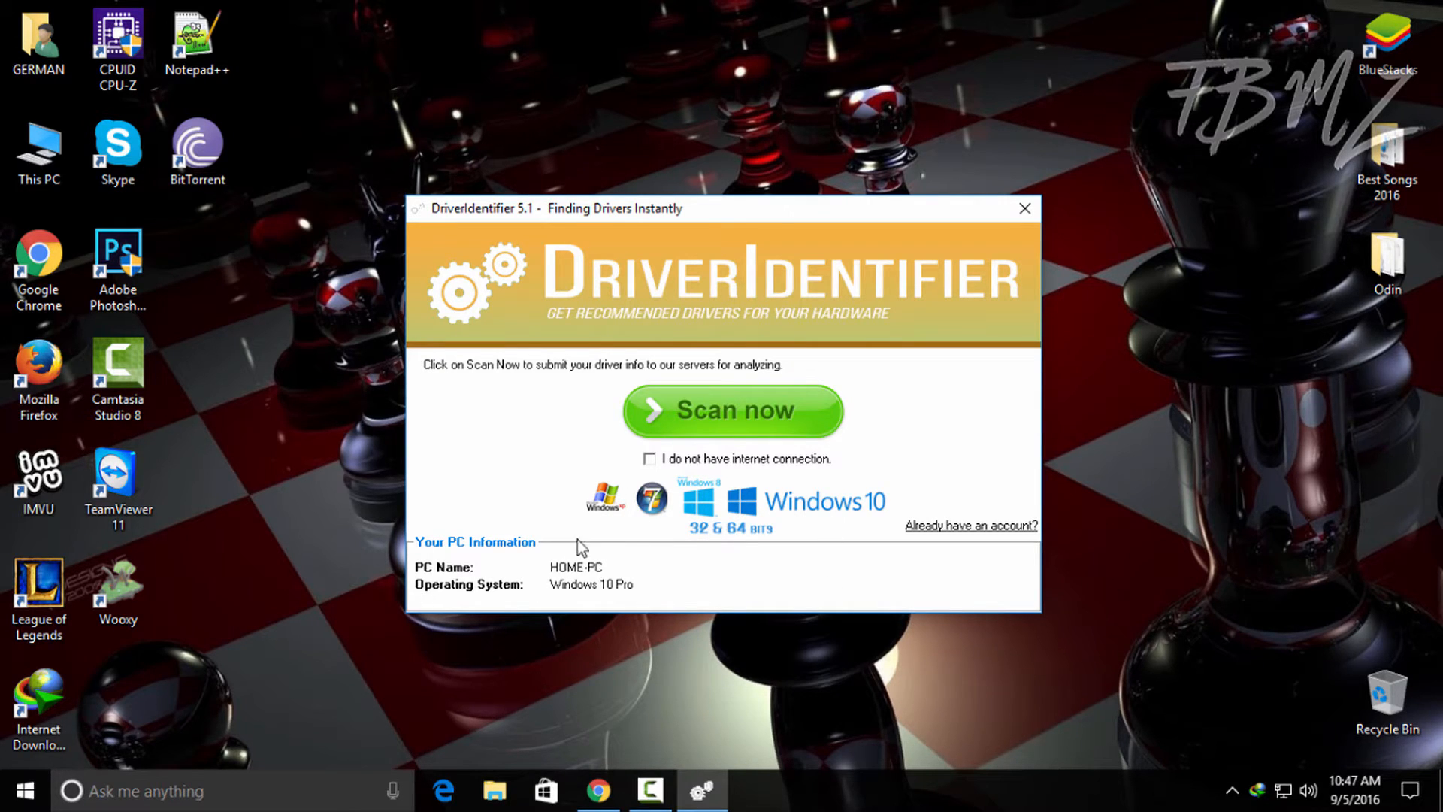
pyautogui.moveTo(534, 633)
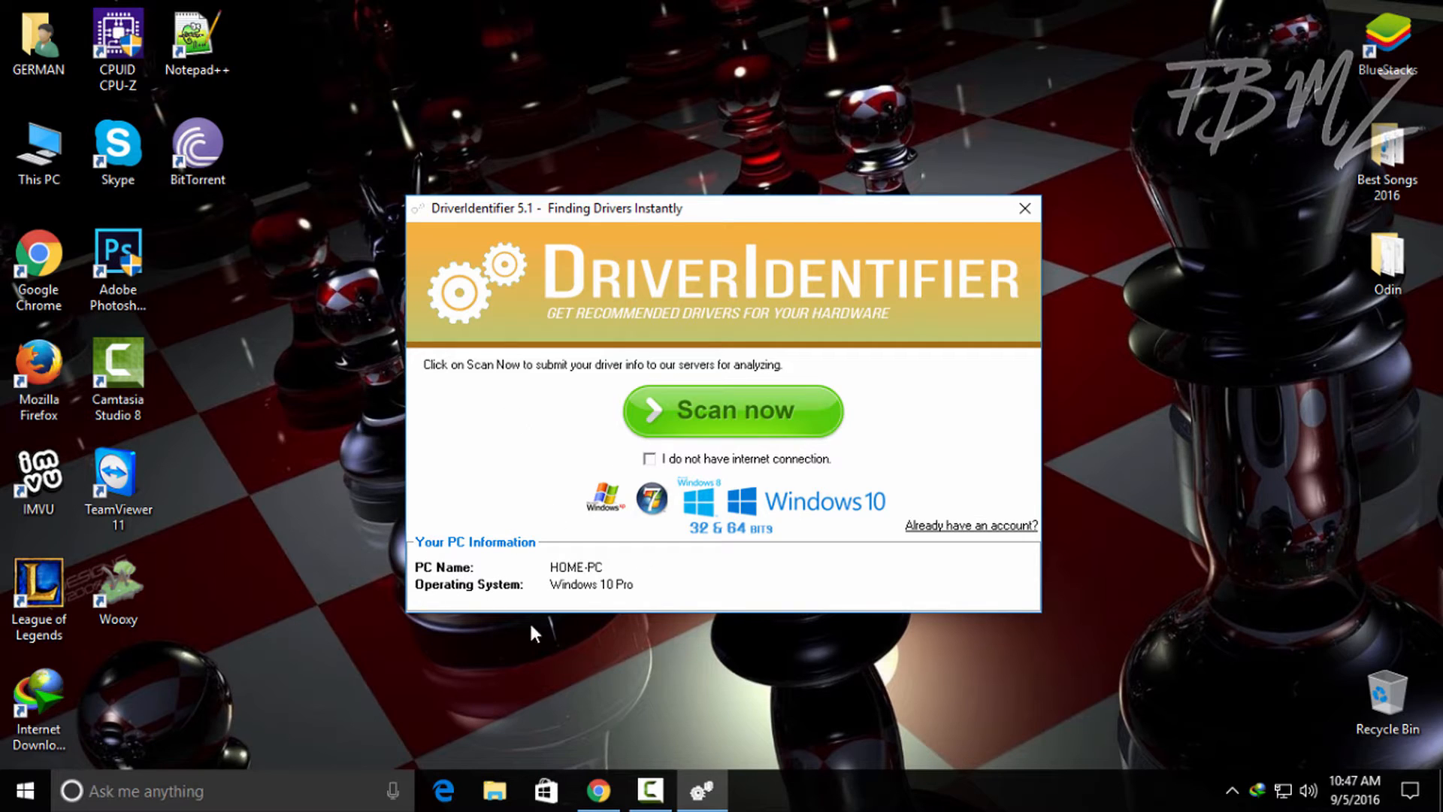
pyautogui.moveTo(633, 617)
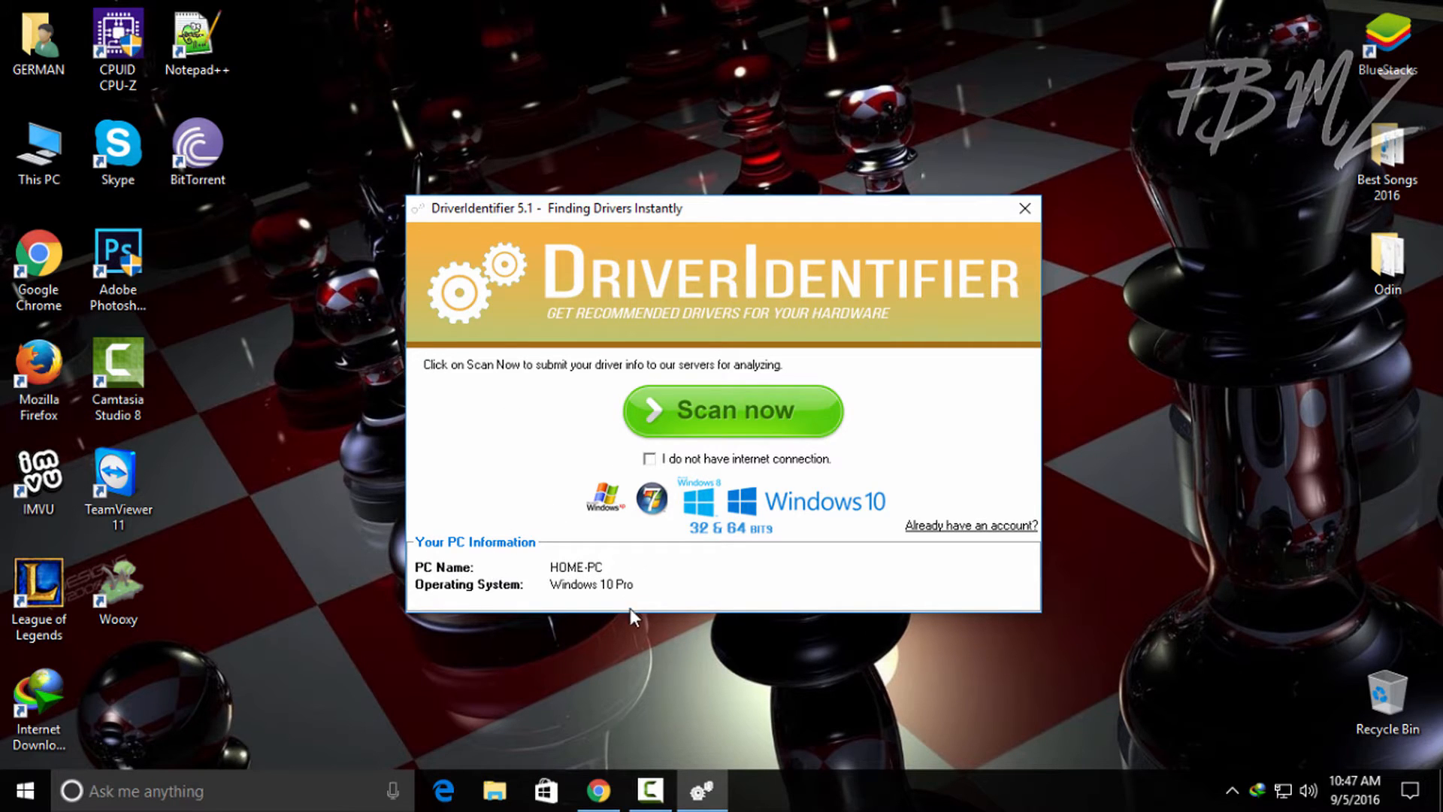
pyautogui.moveTo(714, 423)
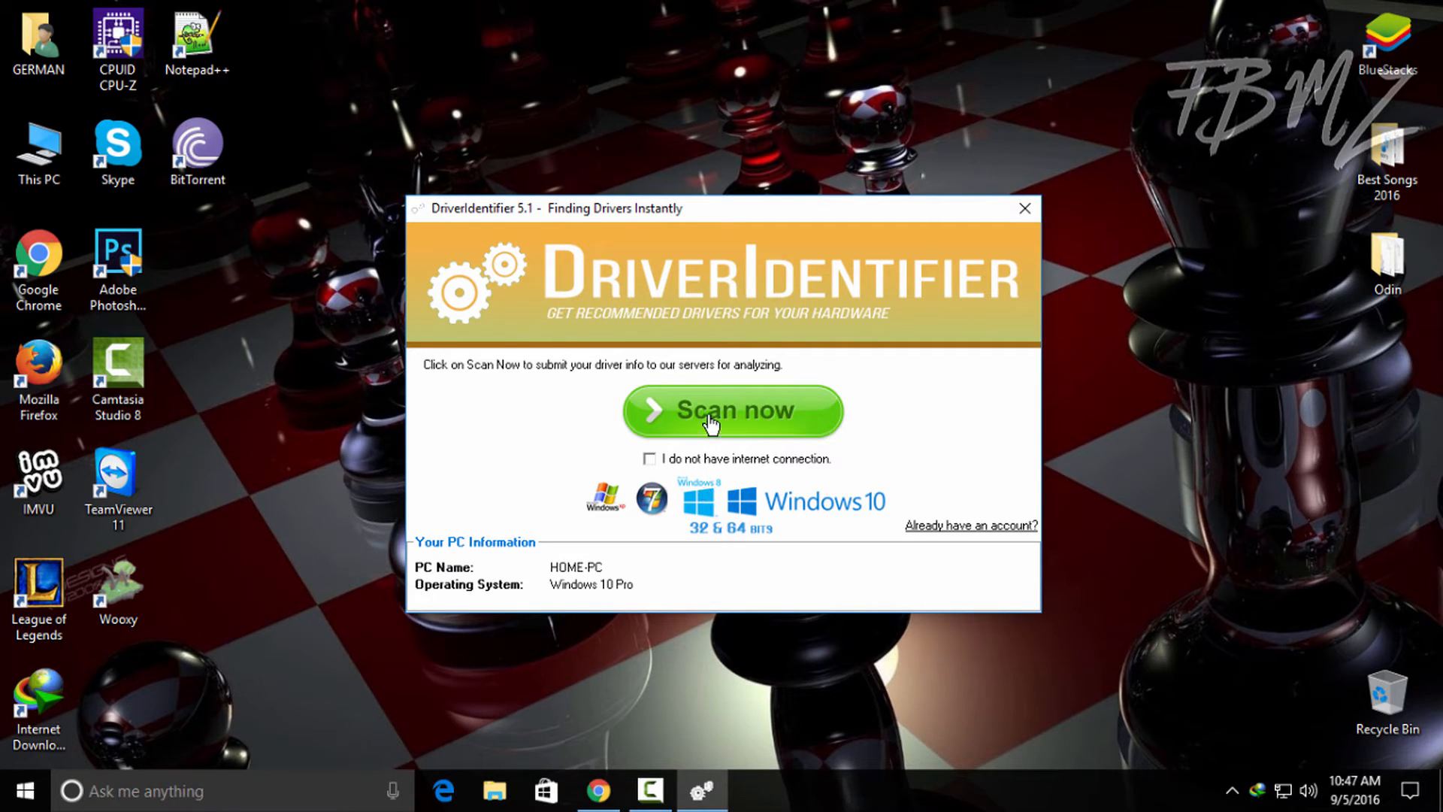
pyautogui.moveTo(702, 421)
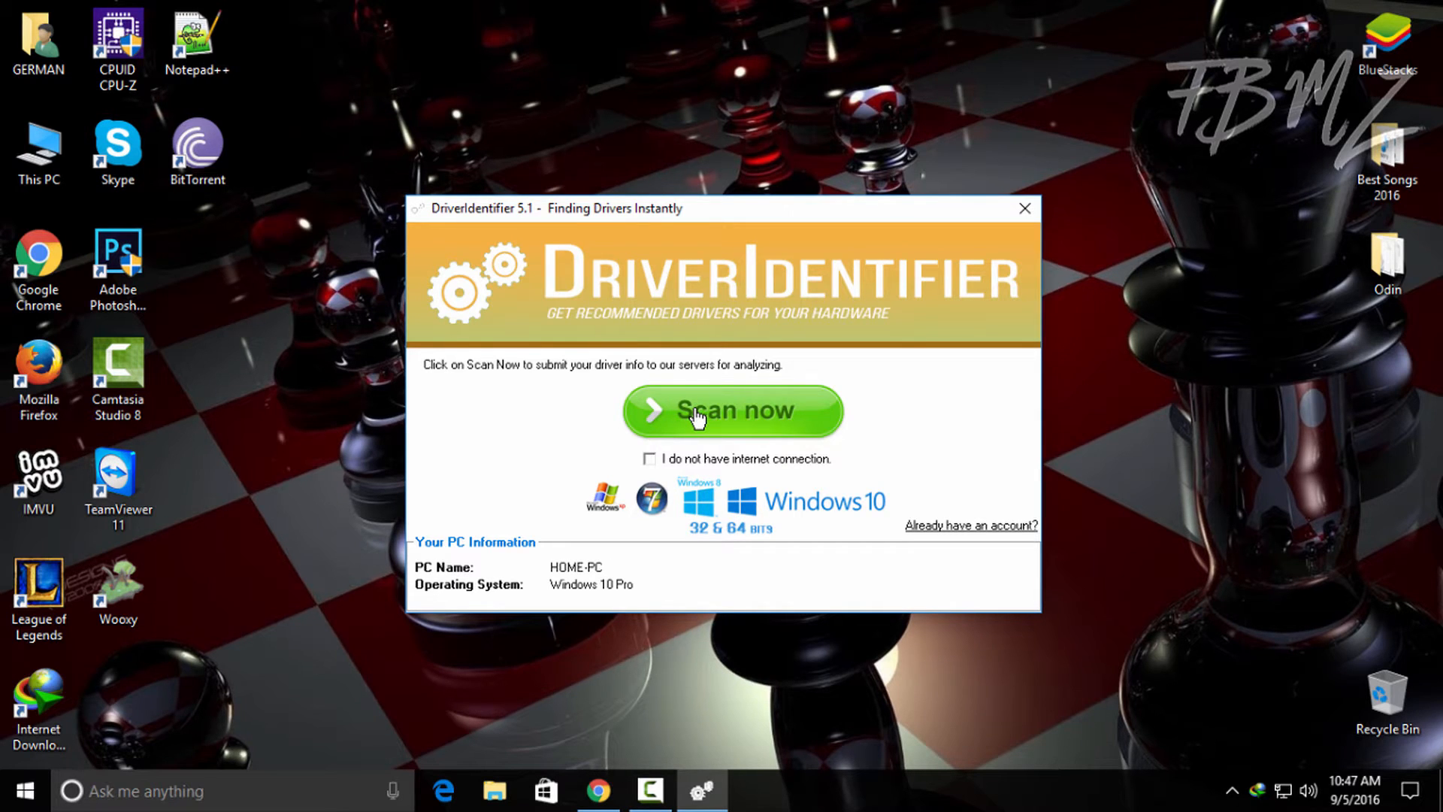
# Start a DriverIdentifier driver scan of this Windows 10 Pro PC with Scan now.
pyautogui.click(731, 412)
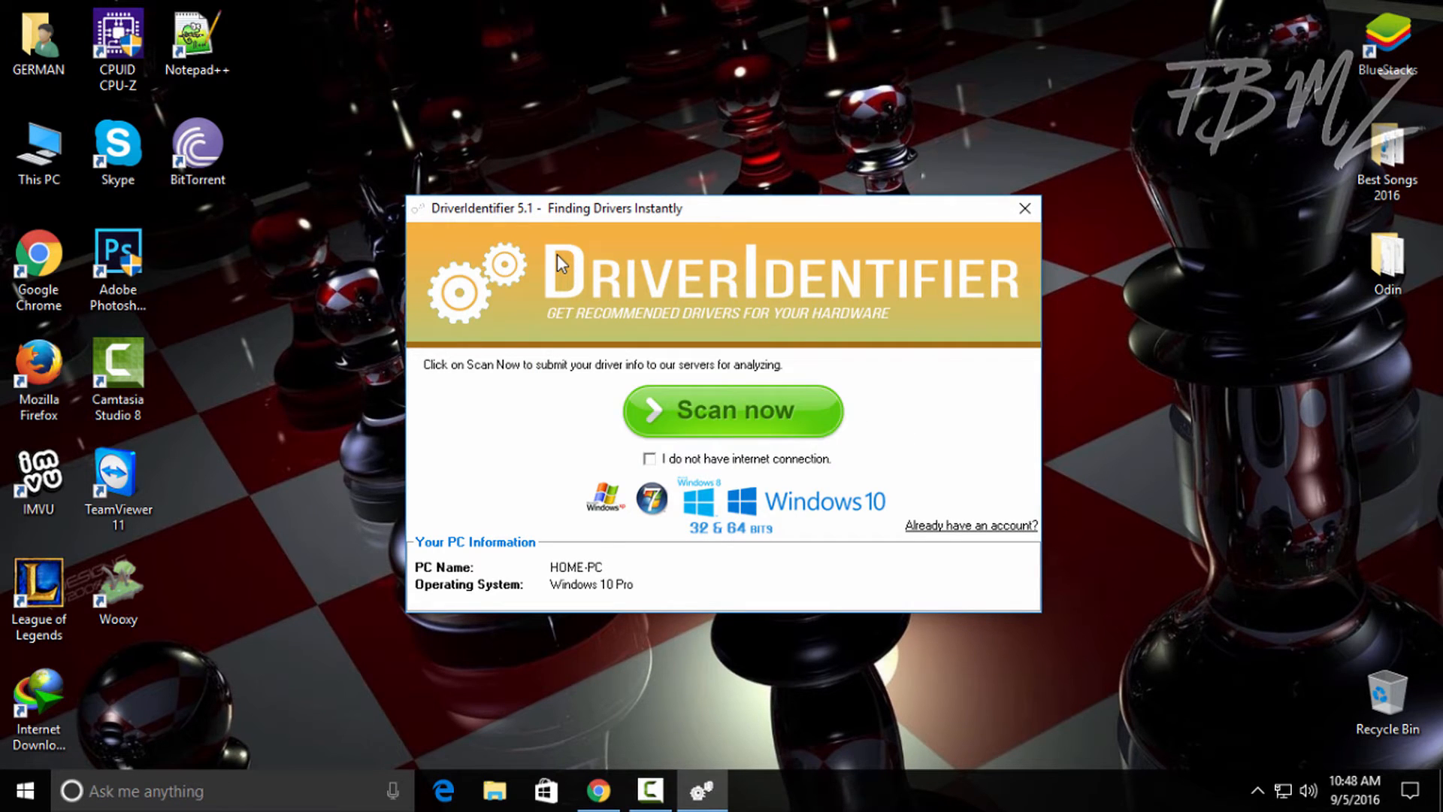
pyautogui.moveTo(382, 374)
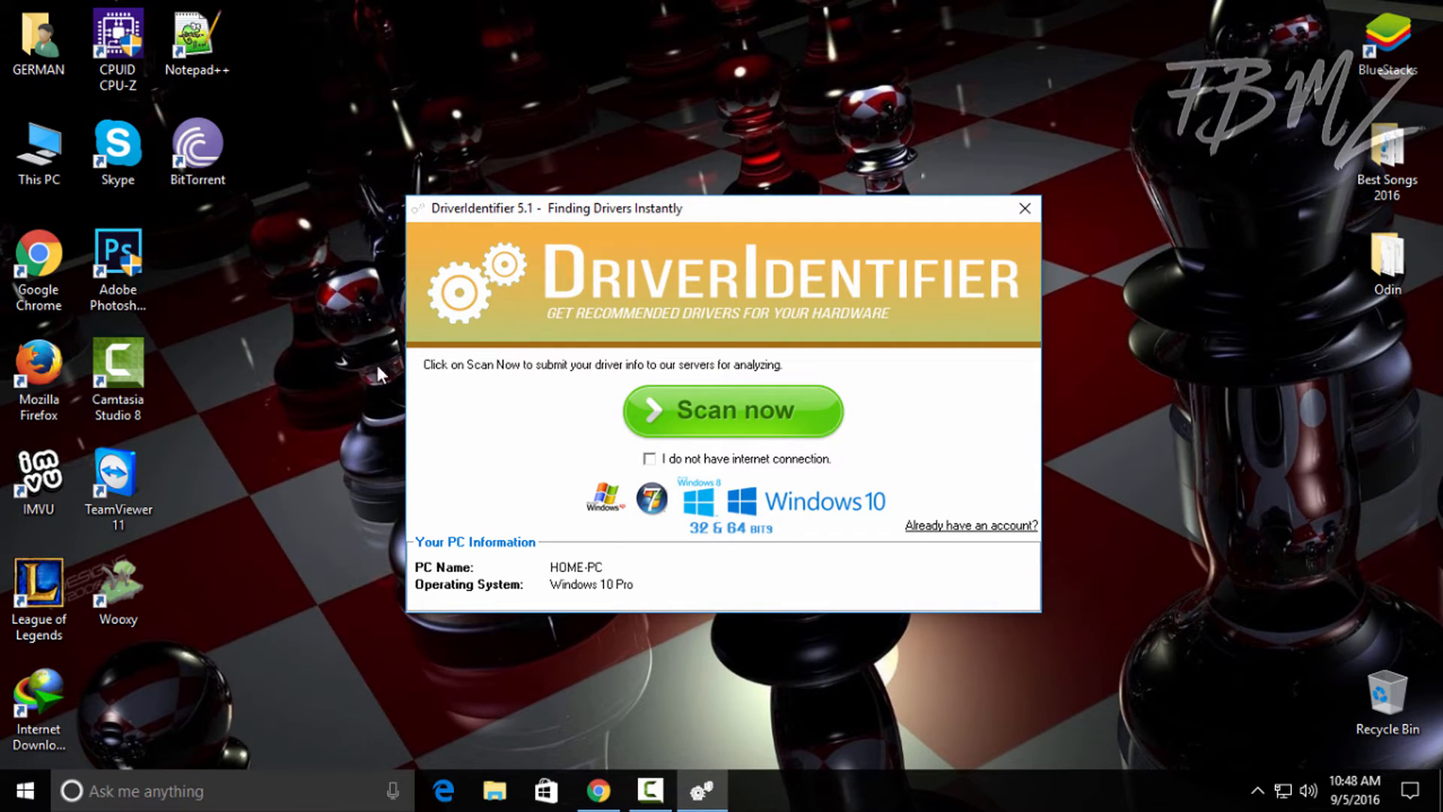
# Bring up the scan results in Edge and scroll the Driver name table.
pyautogui.click(443, 791)
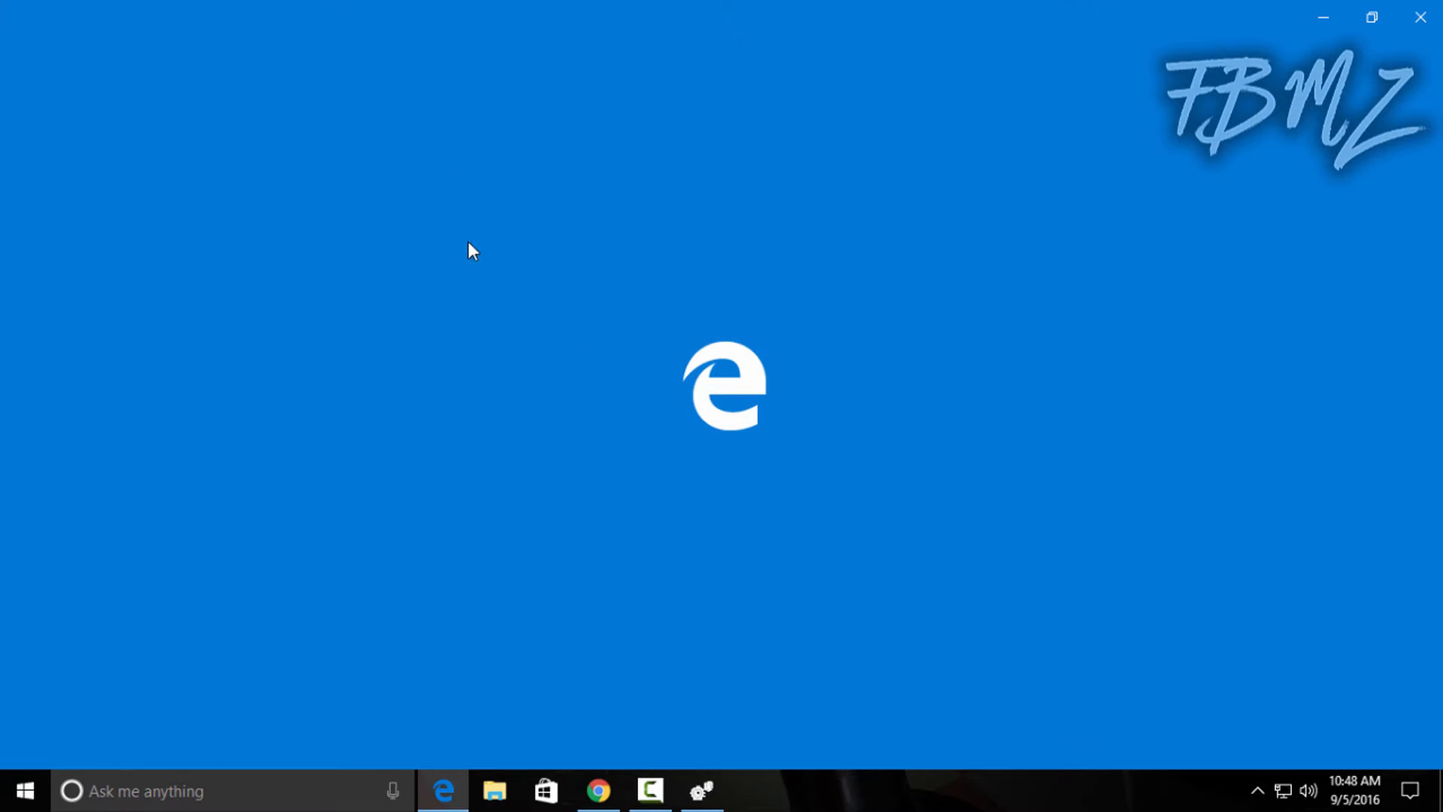
pyautogui.click(444, 790)
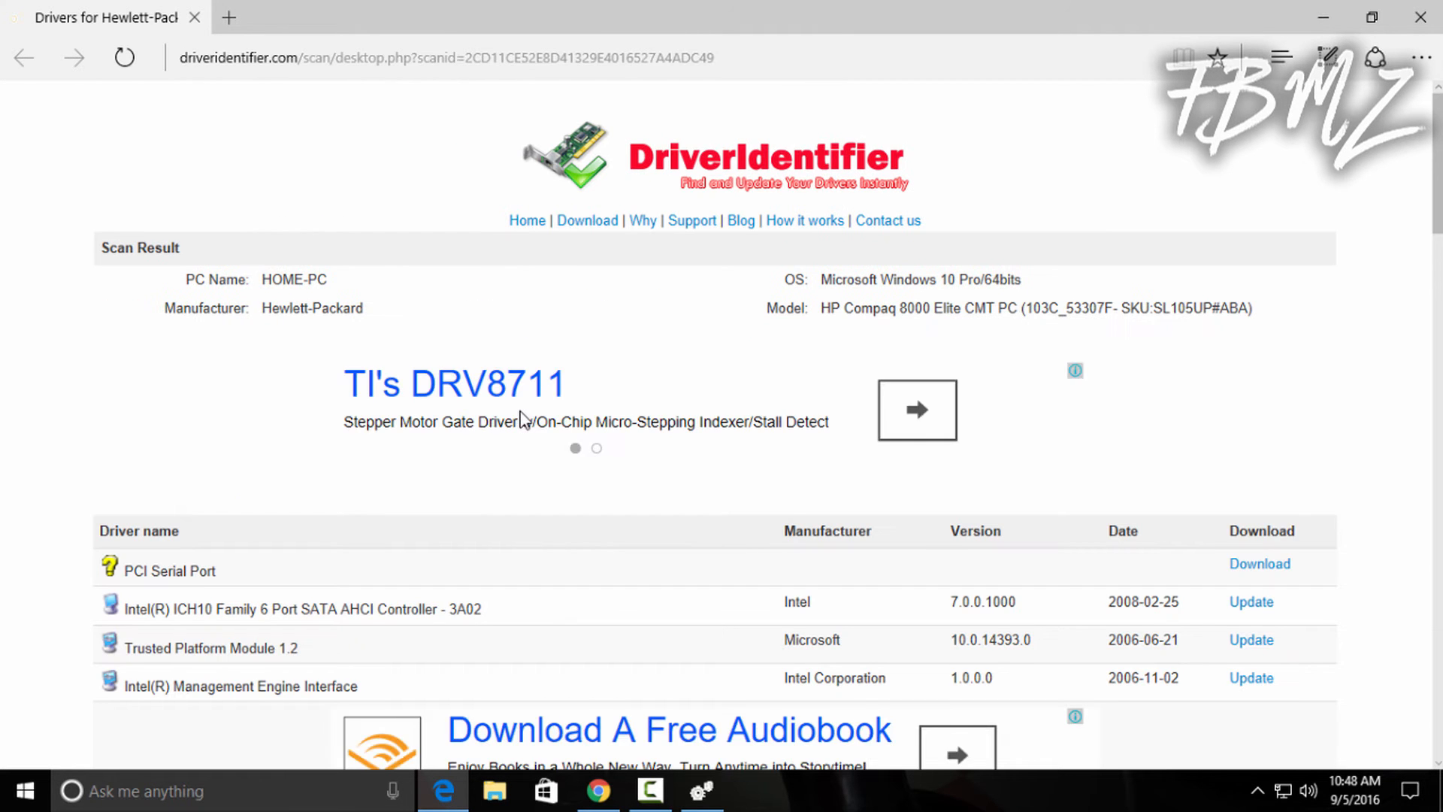
pyautogui.scroll(-3)
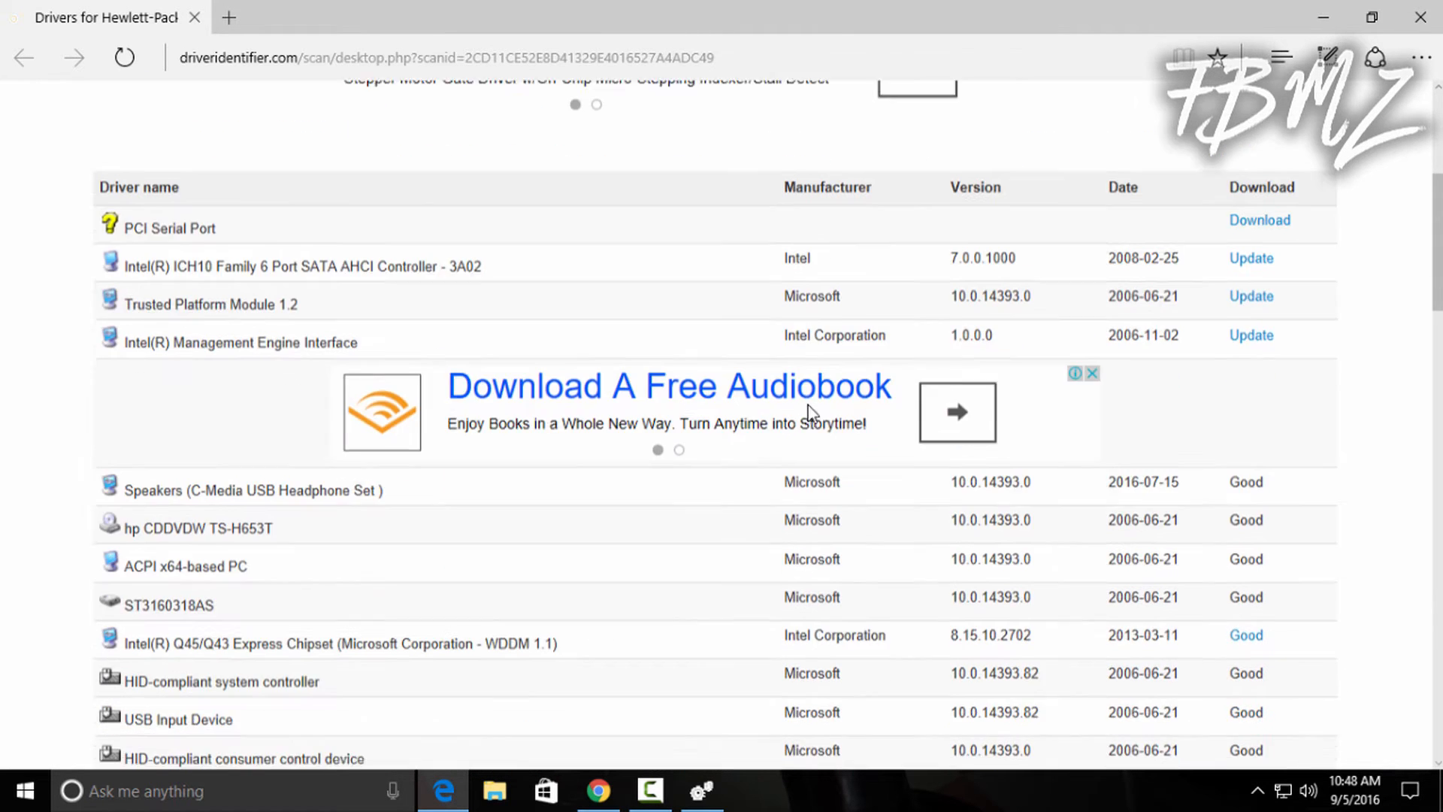
pyautogui.scroll(-3)
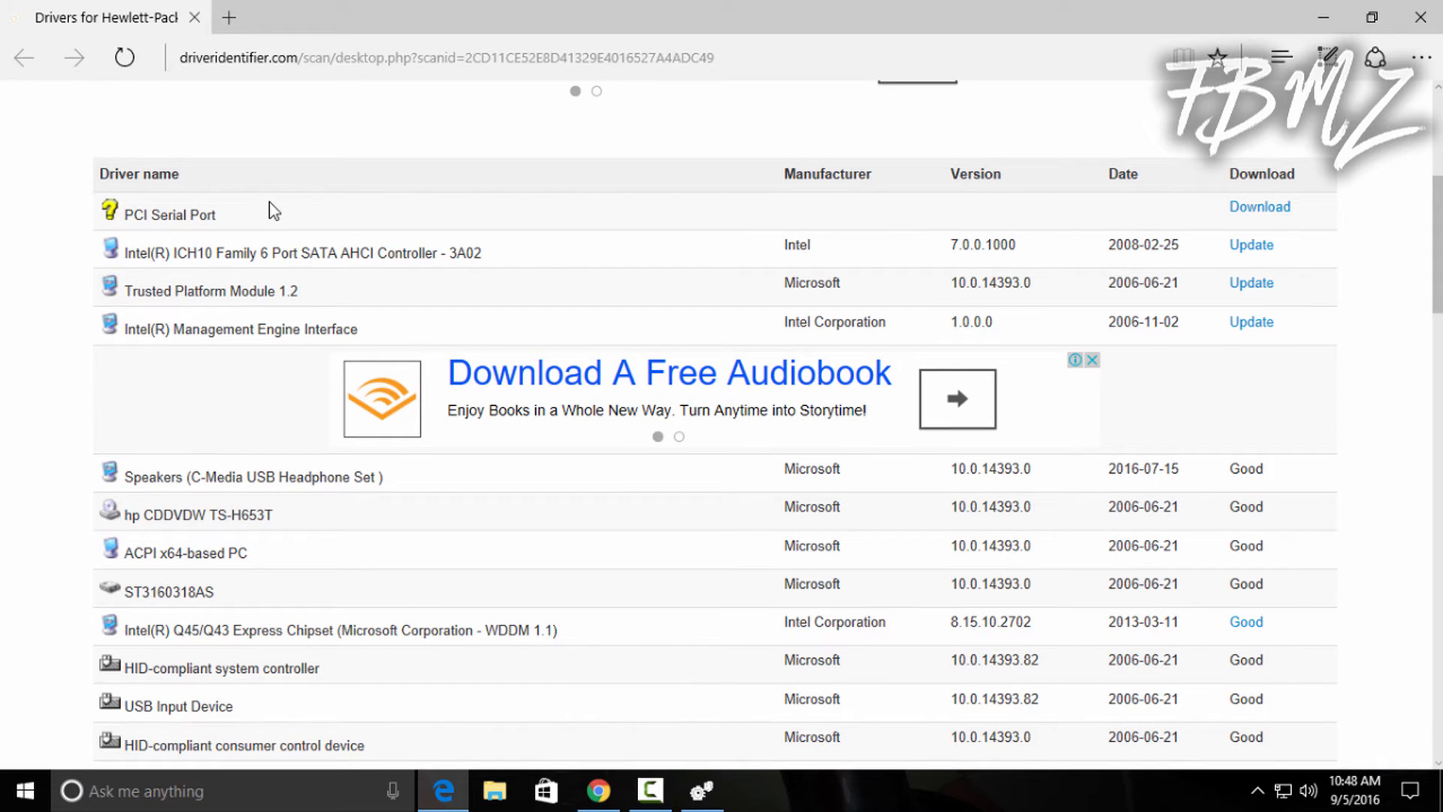
pyautogui.moveTo(232, 188)
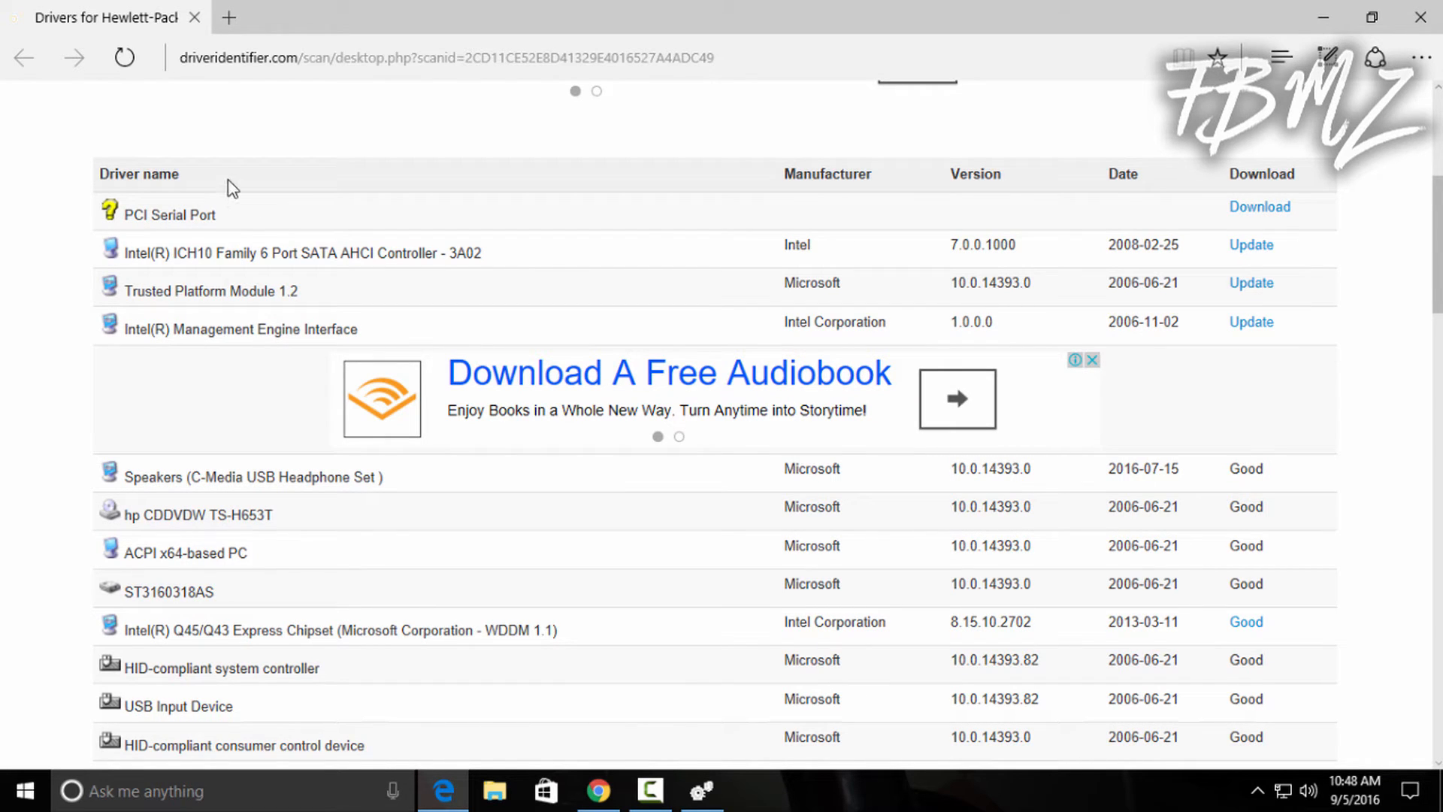
pyautogui.moveTo(1166, 201)
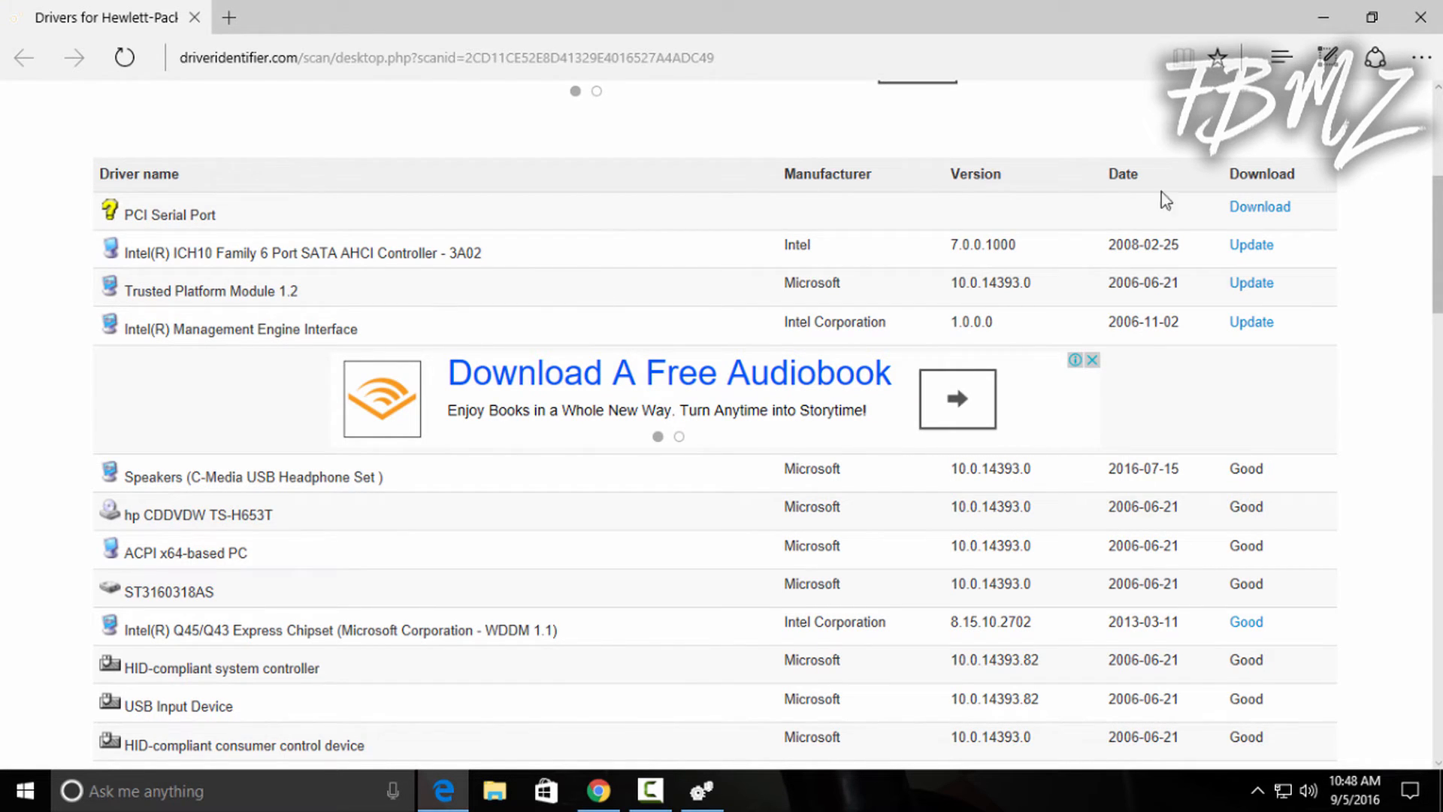
pyautogui.moveTo(520, 410)
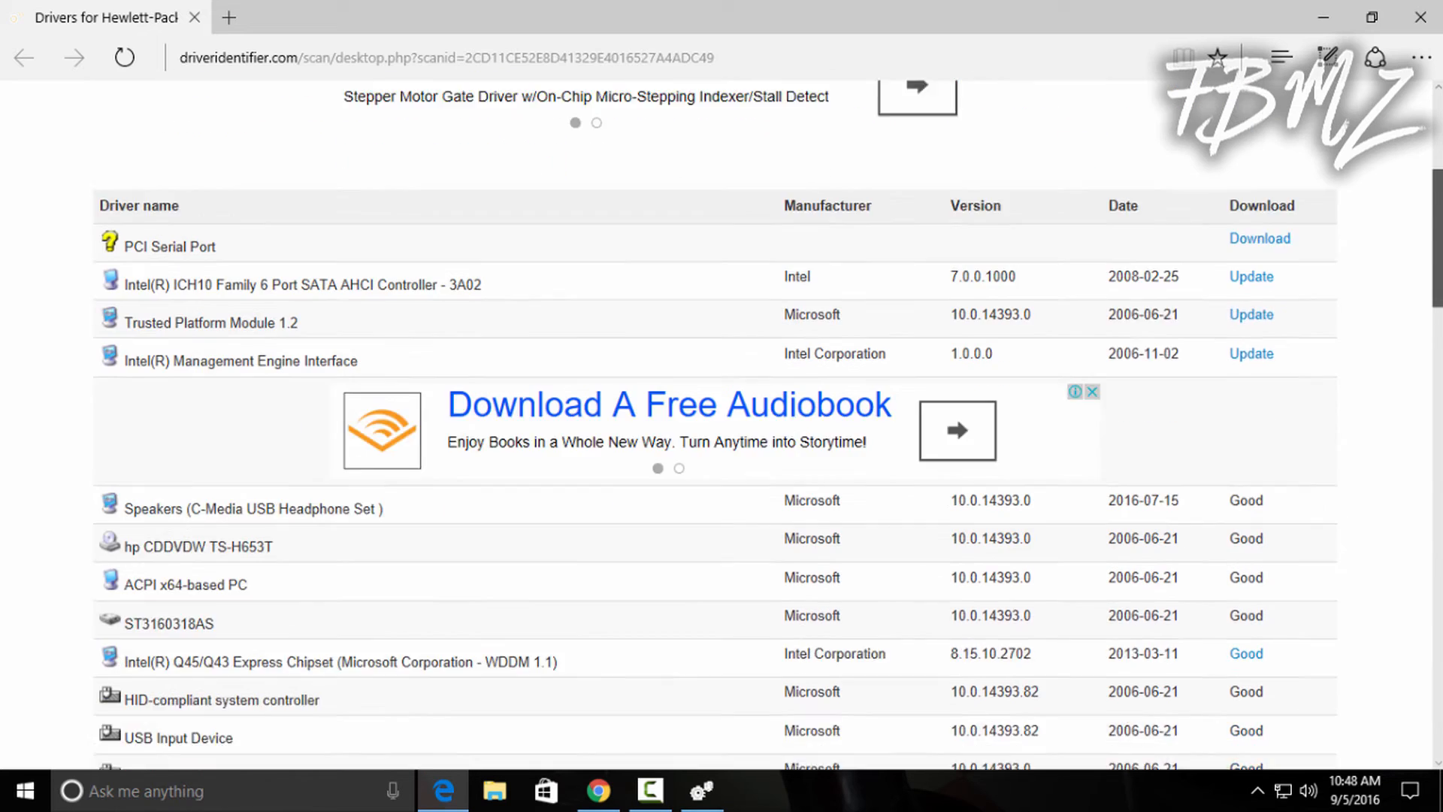
pyautogui.scroll(-3)
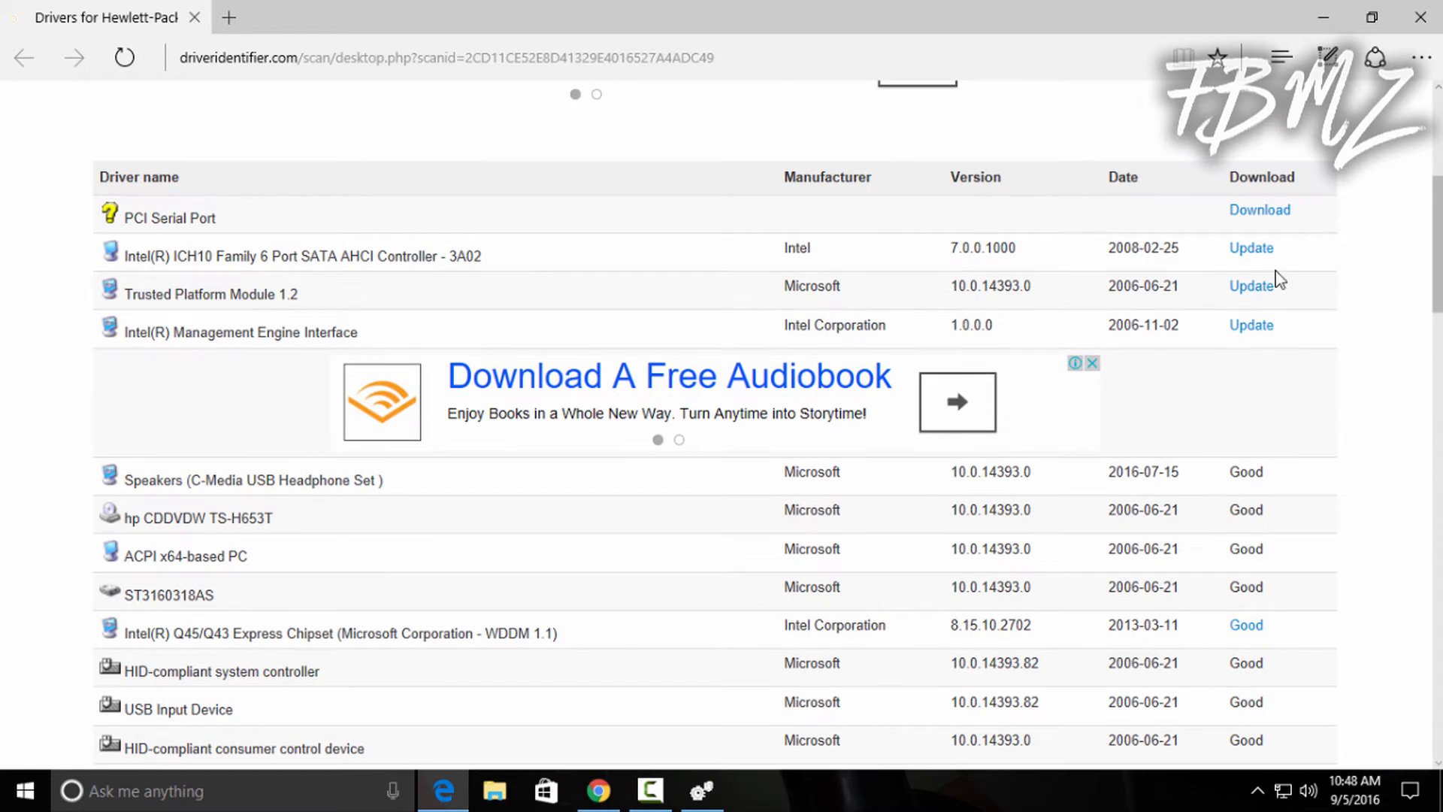
pyautogui.moveTo(210, 359)
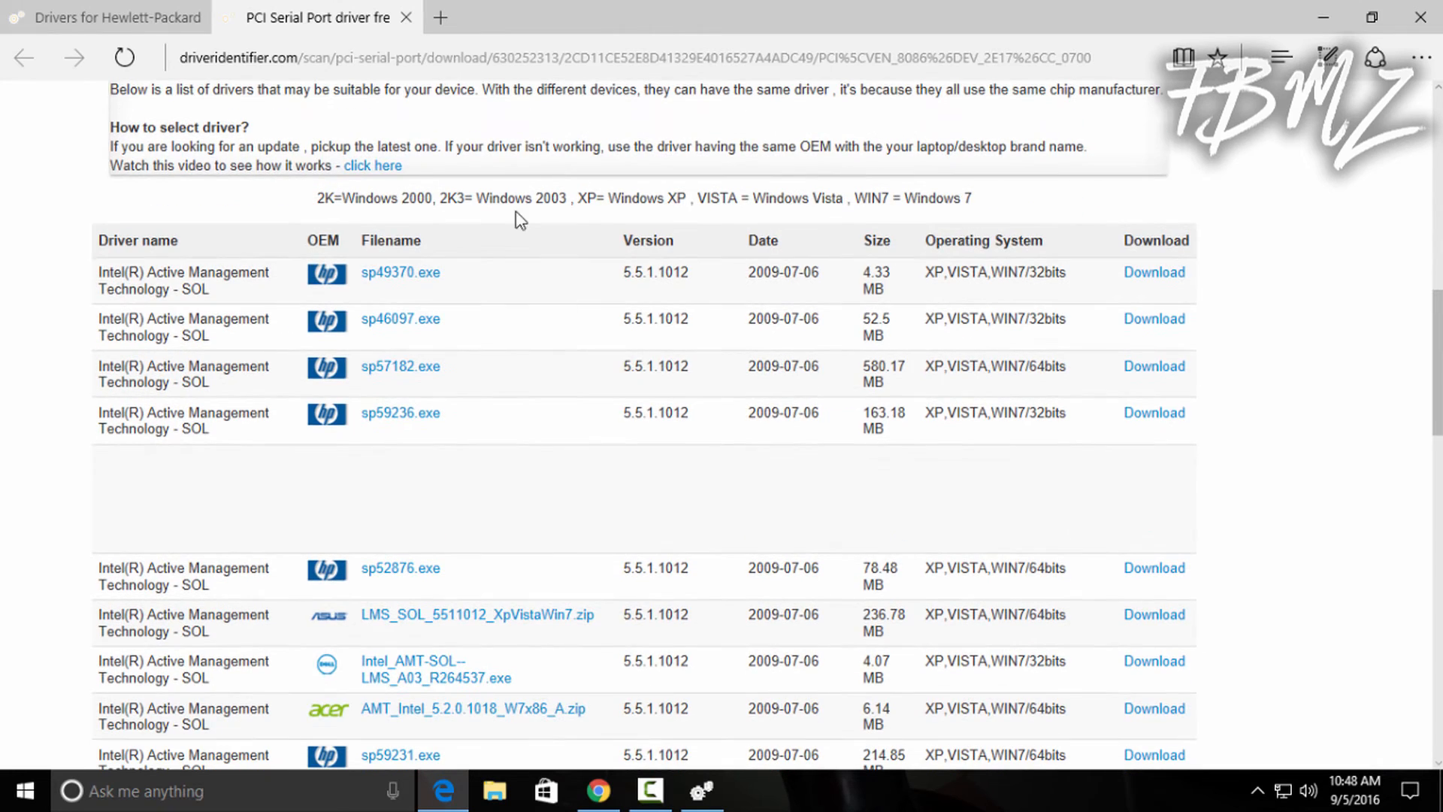
# Request HP driver sp49370.exe for PCI Serial Port and begin the registration form.
pyautogui.scroll(-3)
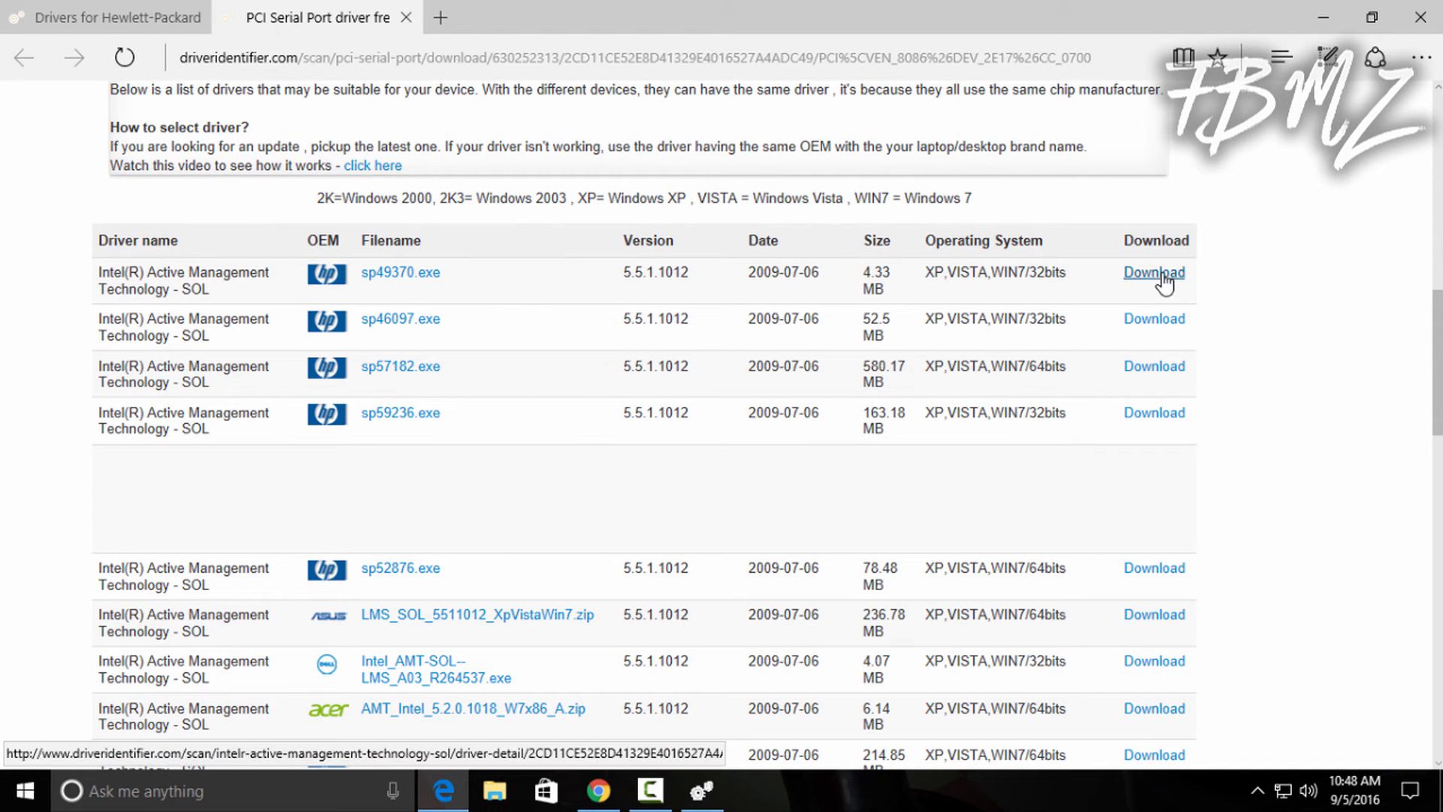
pyautogui.click(1153, 273)
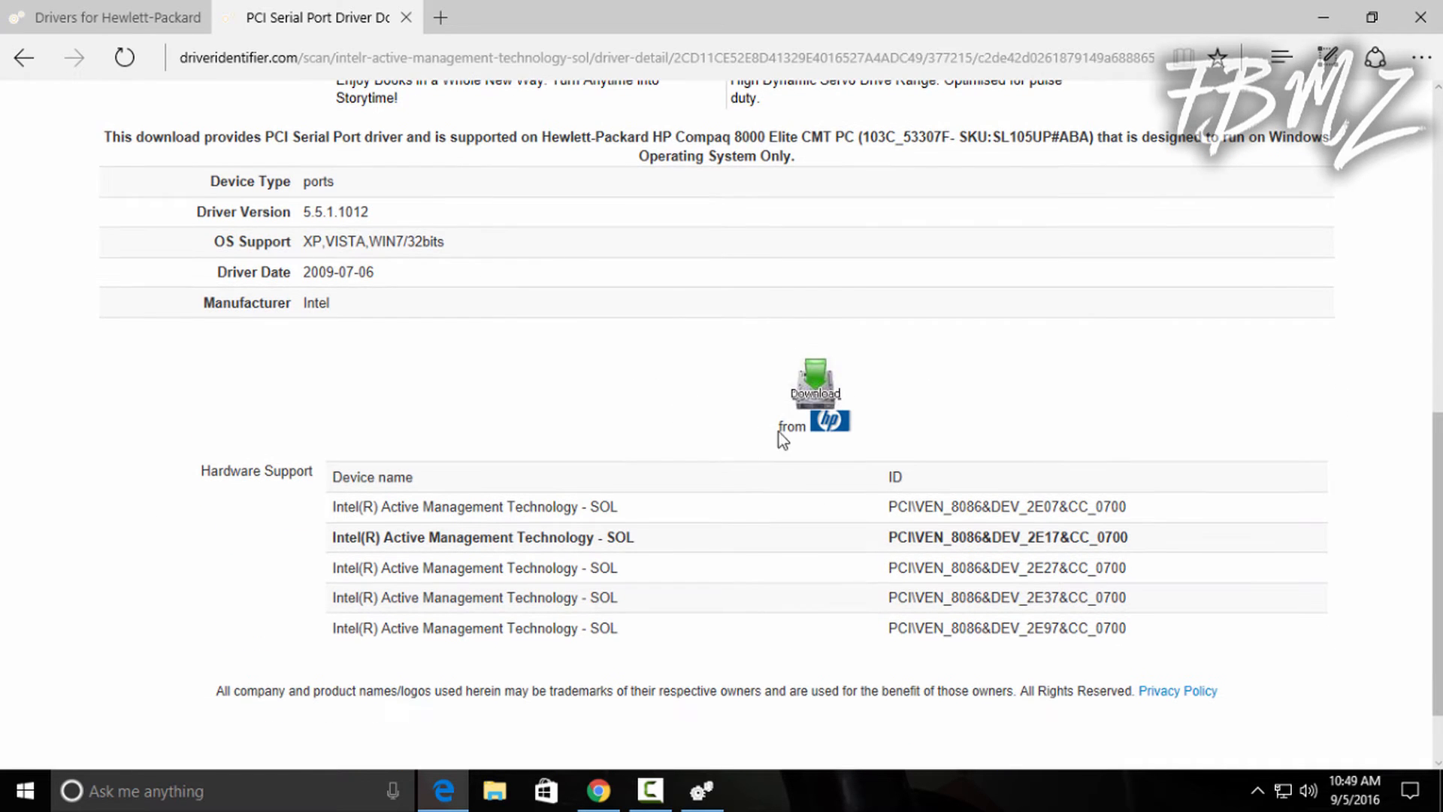
pyautogui.click(814, 381)
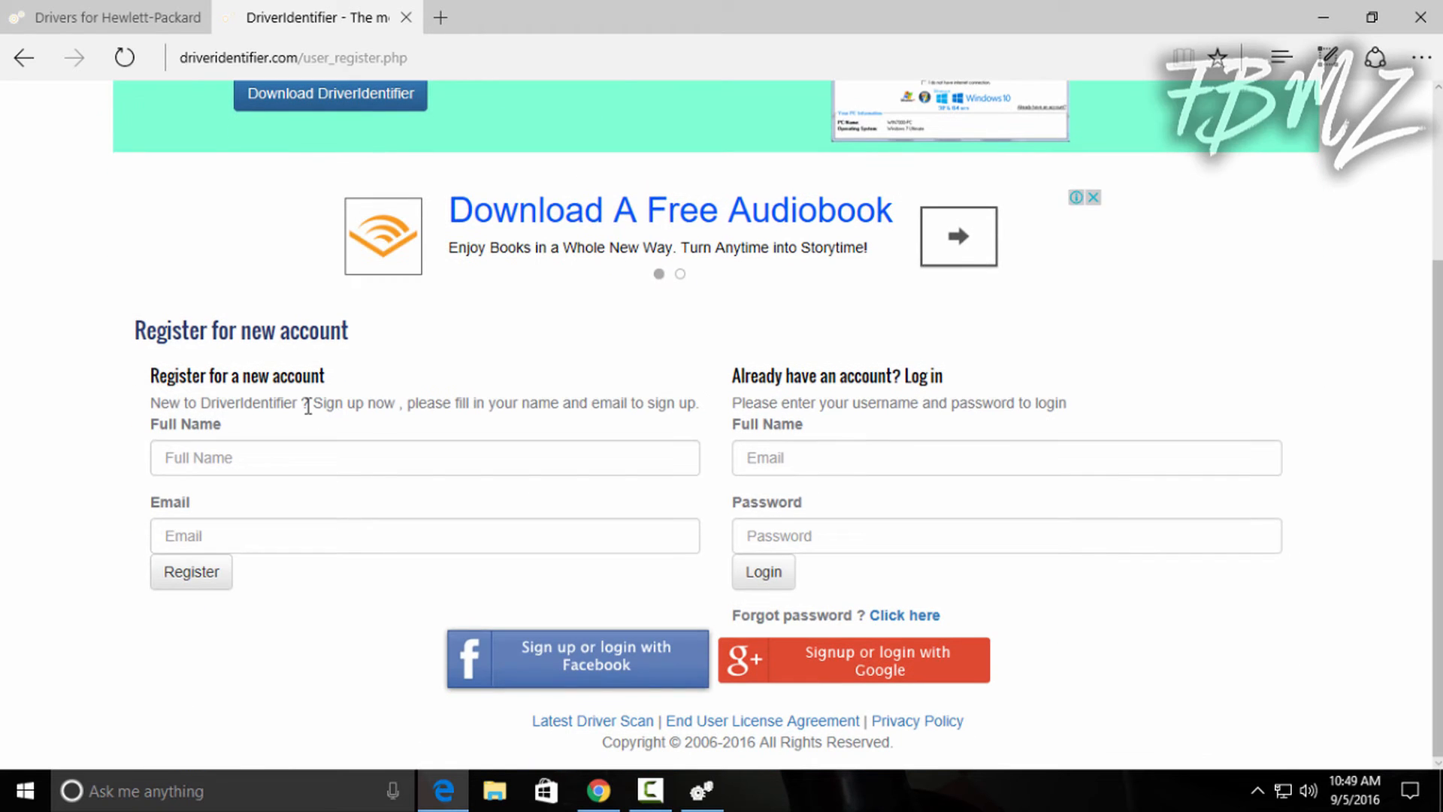
pyautogui.click(424, 457)
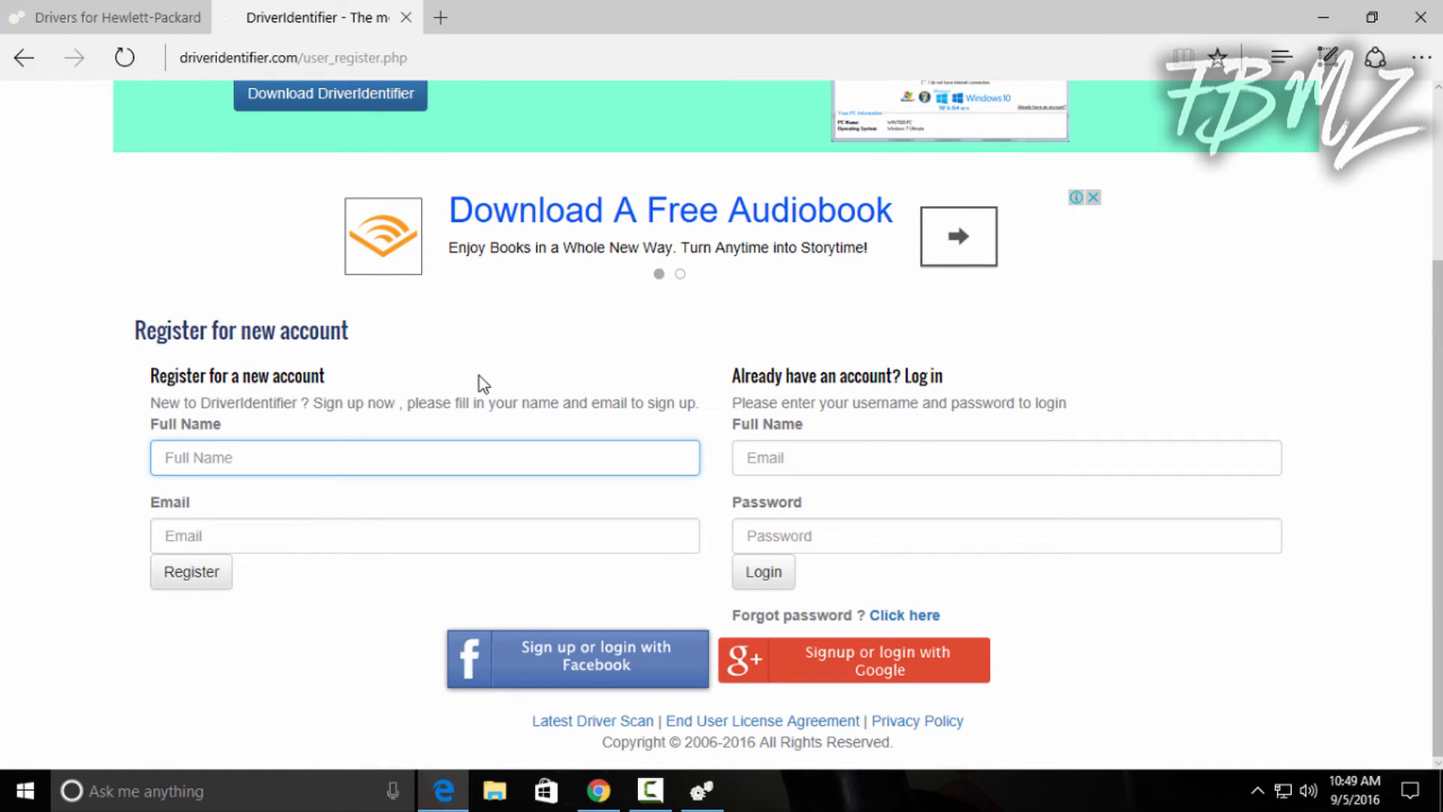
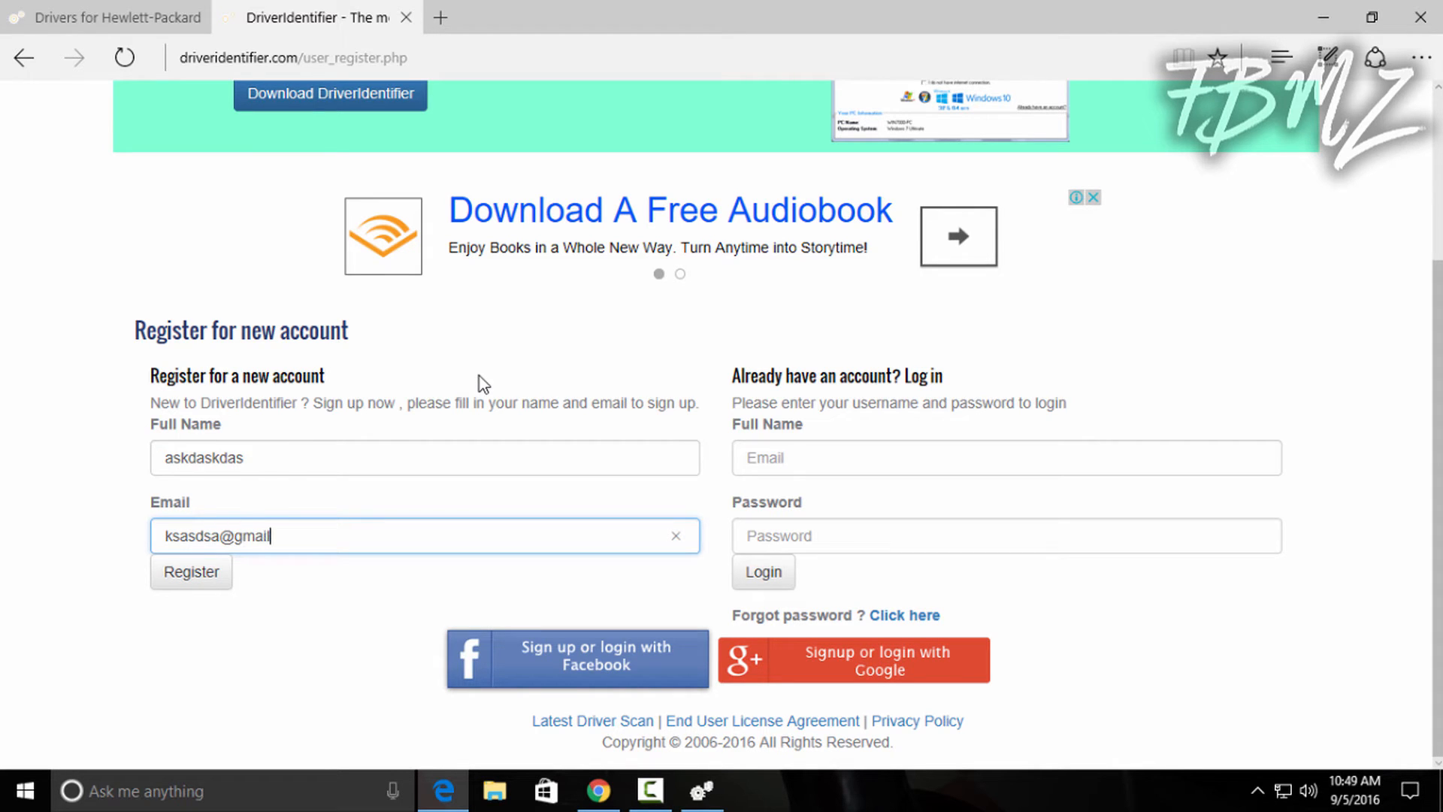
pyautogui.click(190, 571)
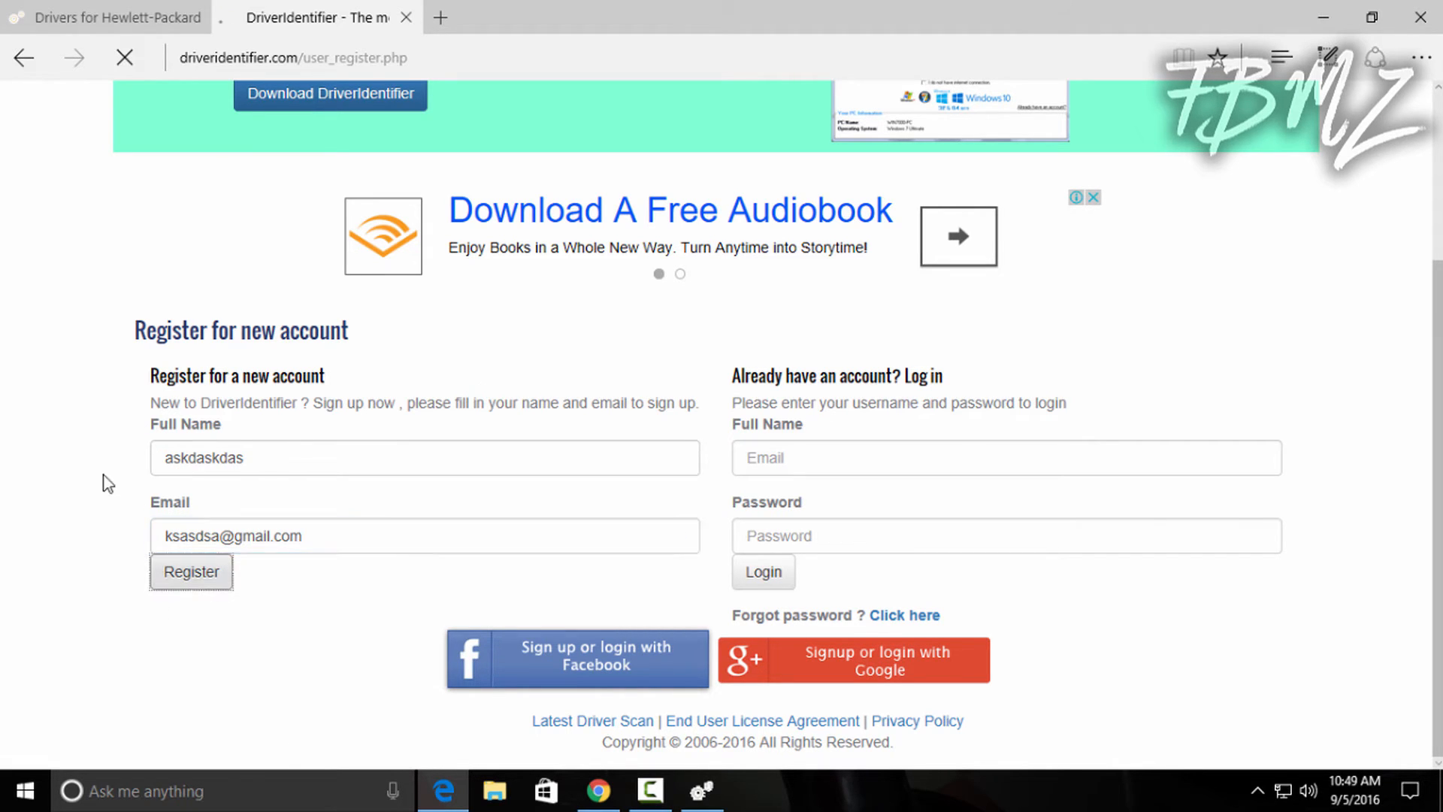
pyautogui.click(190, 570)
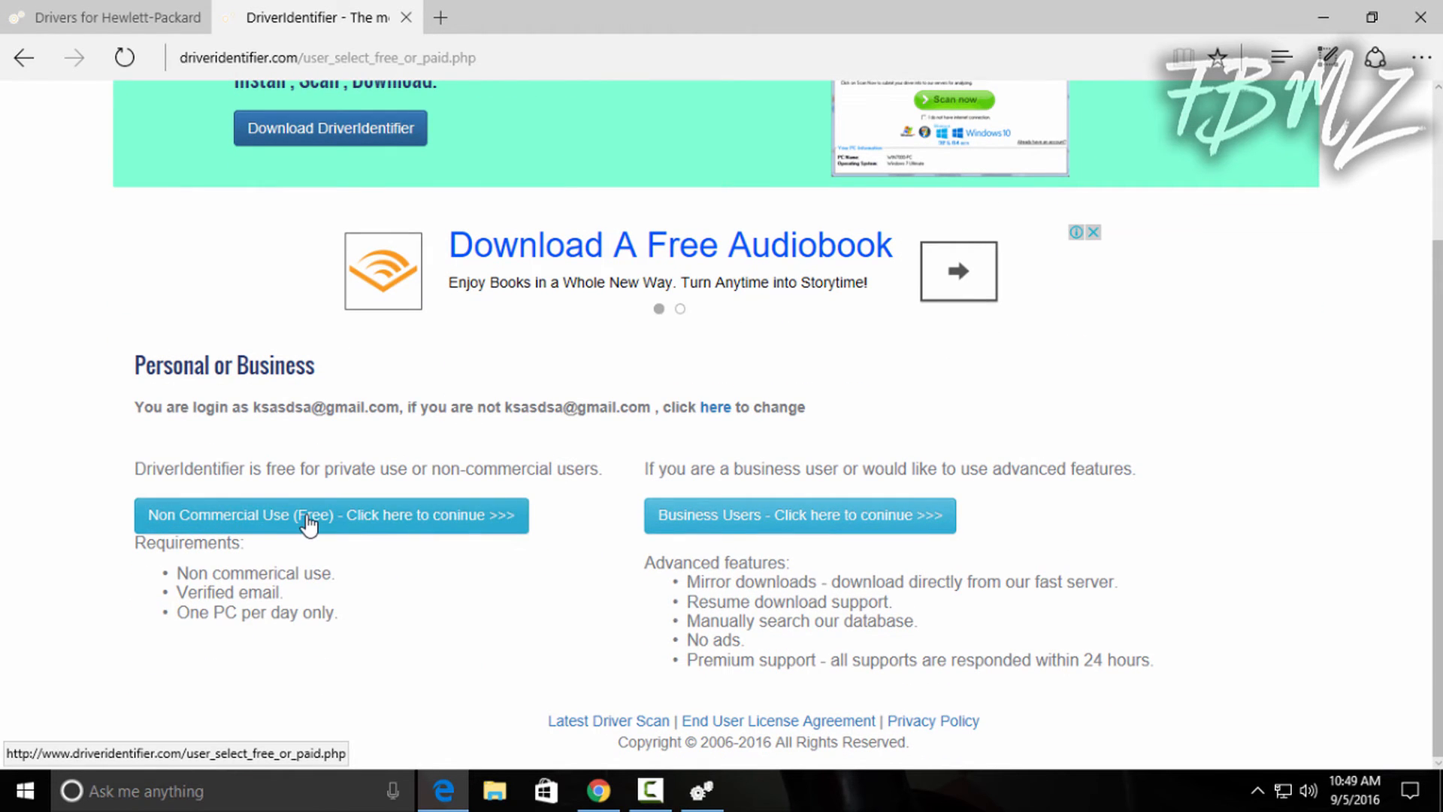
pyautogui.click(331, 514)
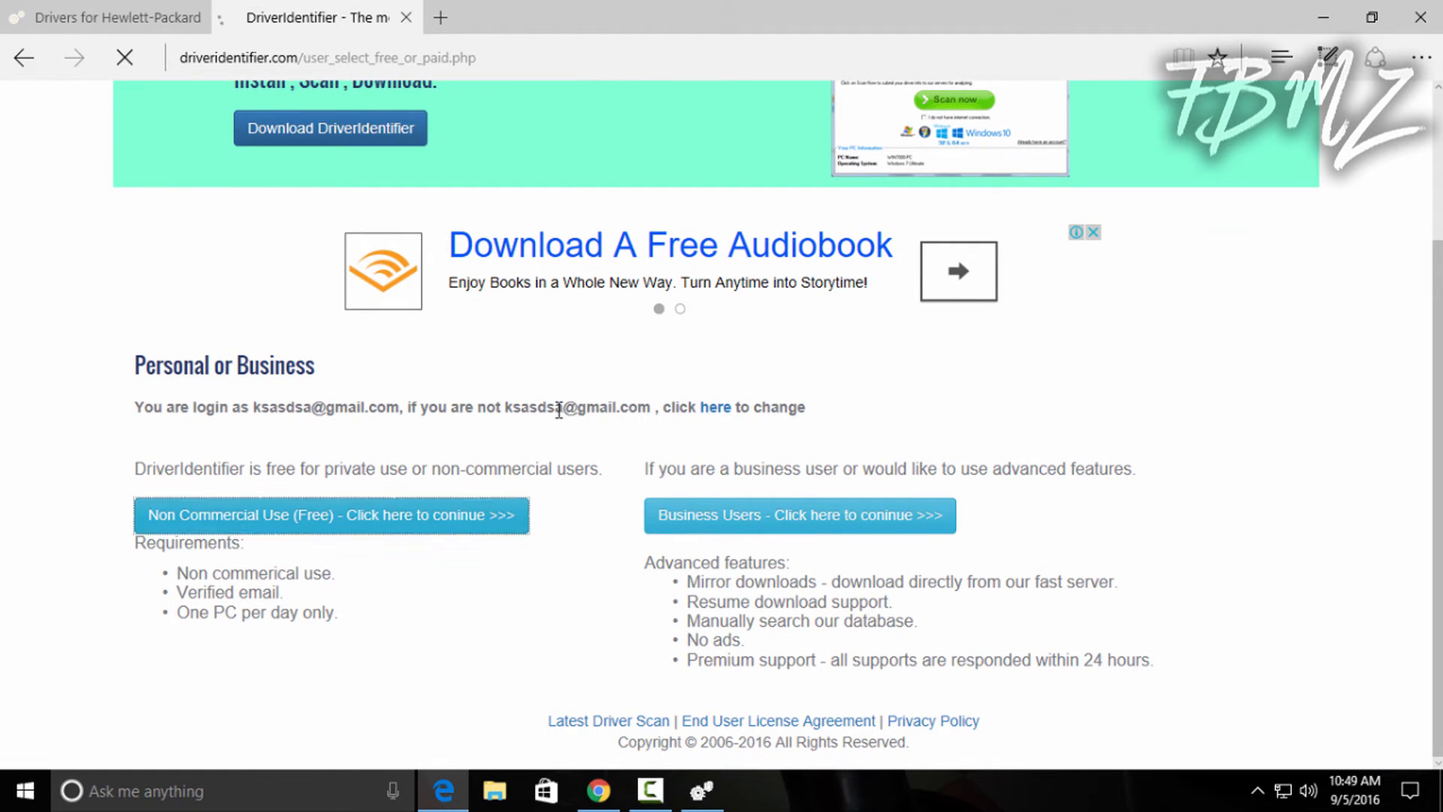
pyautogui.click(331, 514)
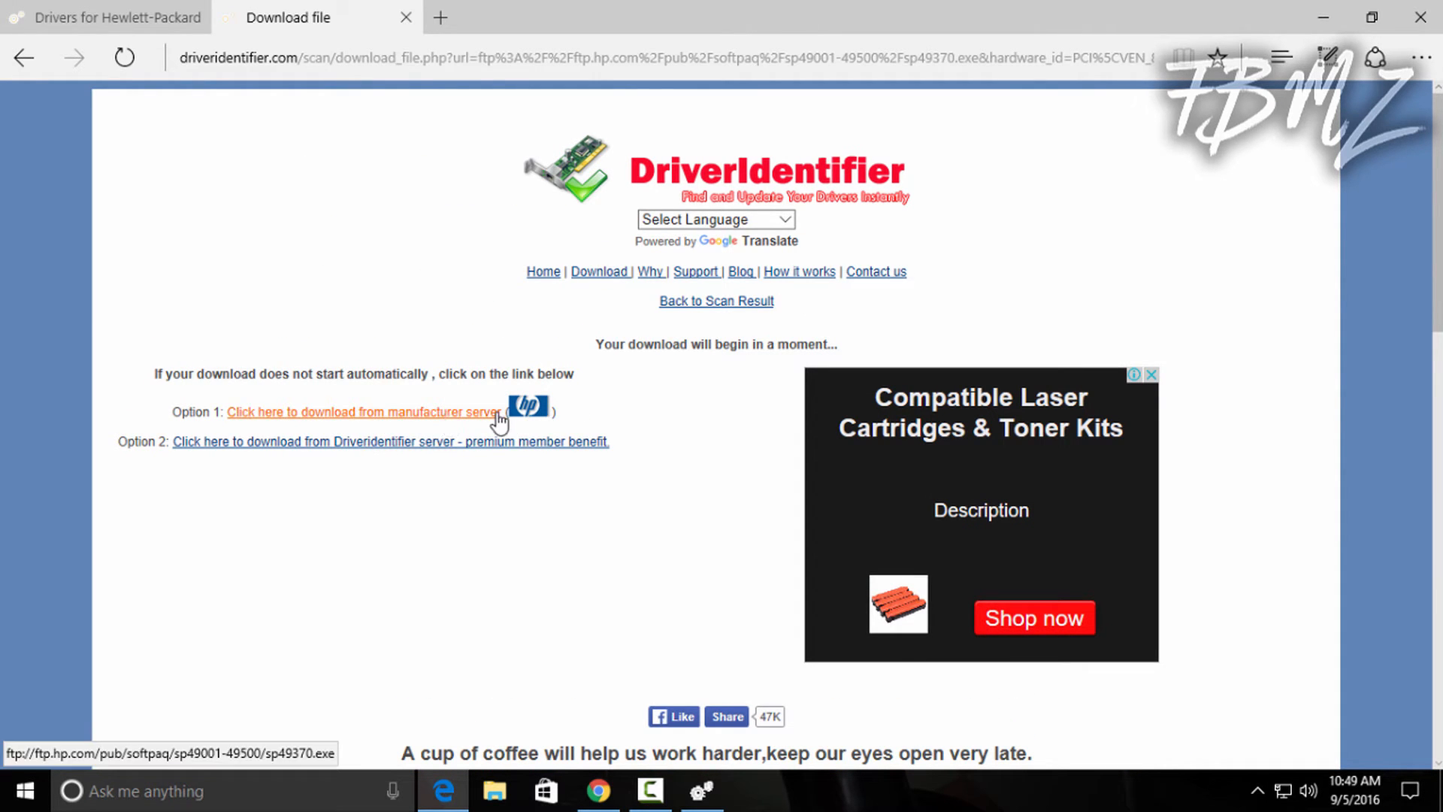
# Download sp49370.exe (4.32 MB) from the manufacturer server using Option 1.
pyautogui.click(362, 411)
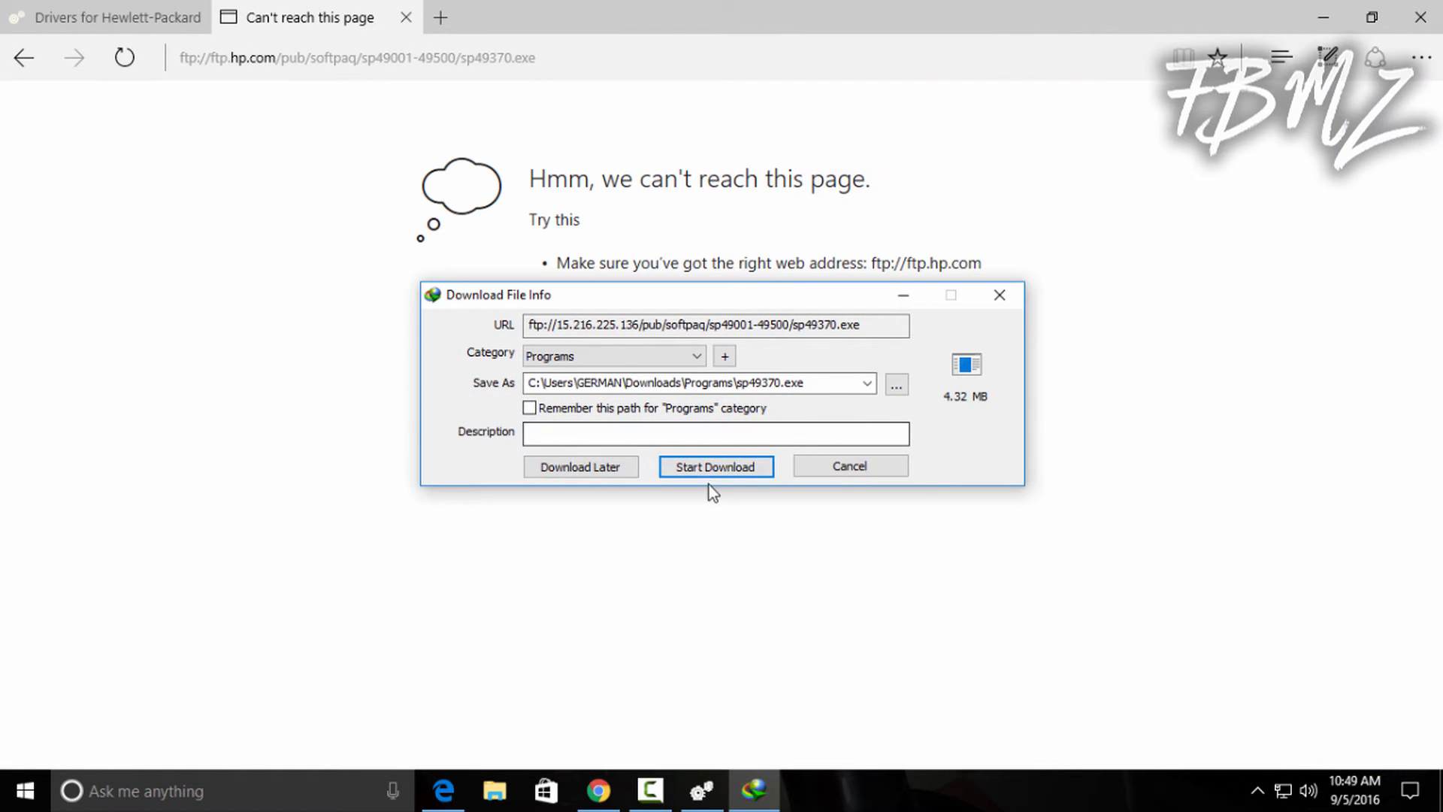
pyautogui.click(715, 467)
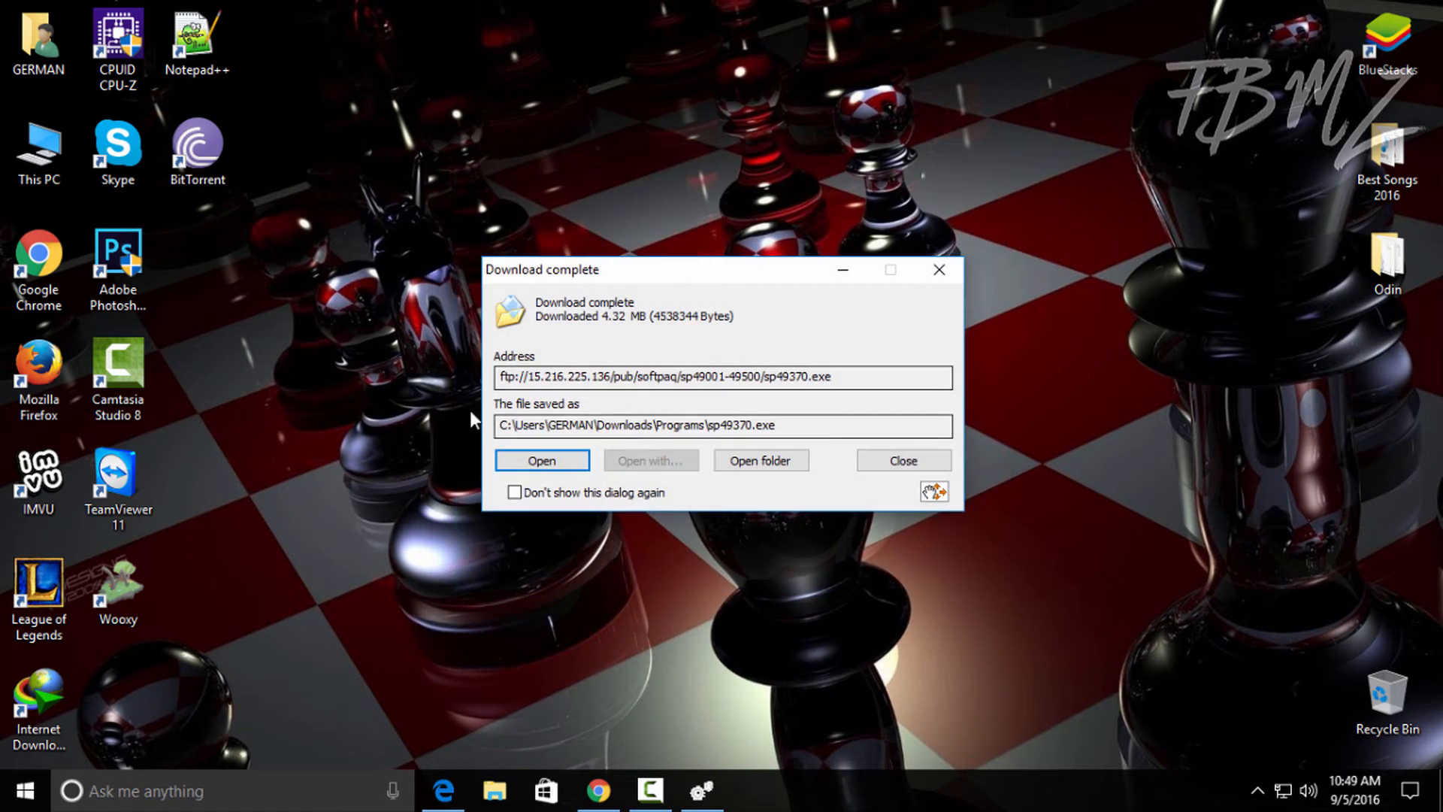
# Open the downloads folder, move sp49370 to the desktop, and close Explorer.
pyautogui.click(903, 460)
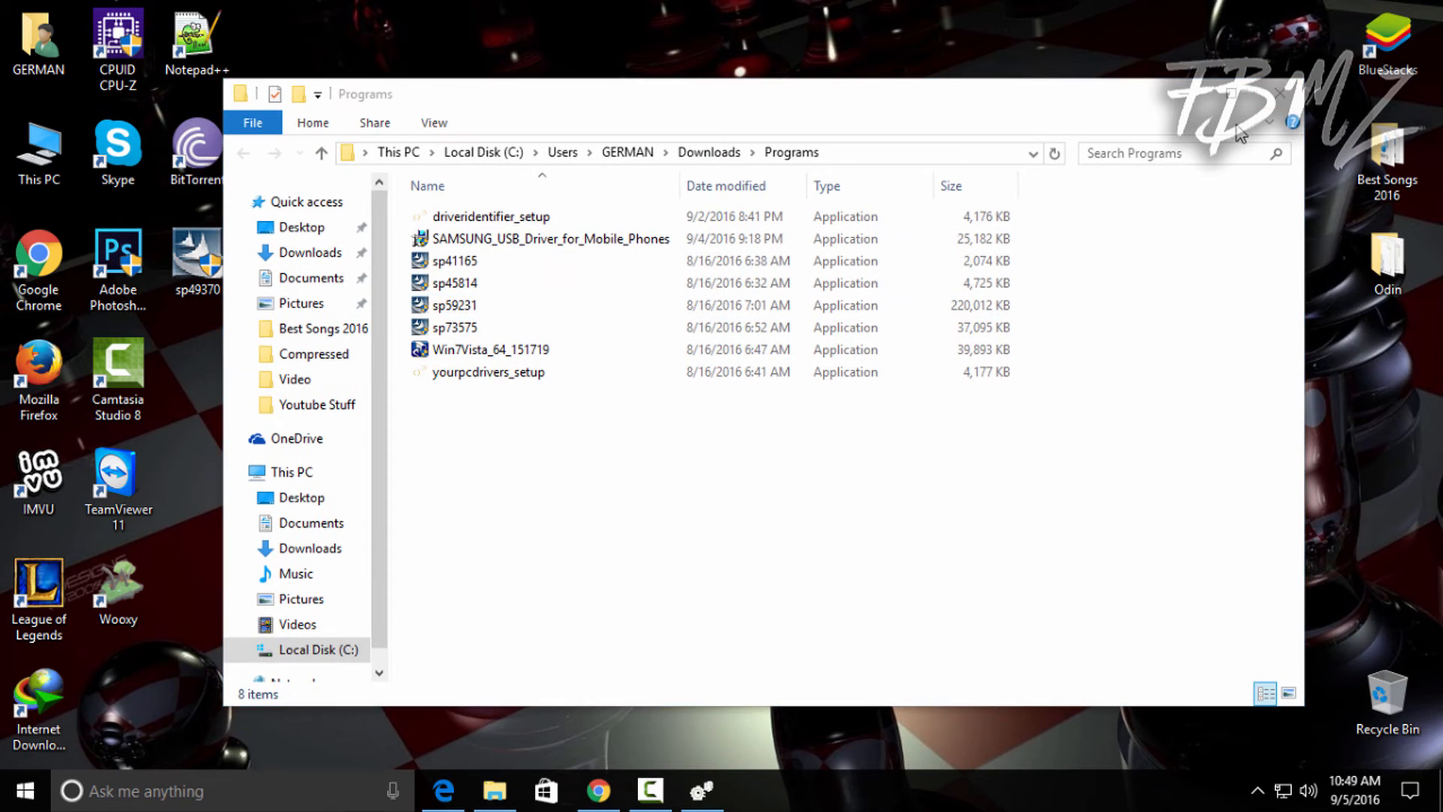
pyautogui.click(1279, 93)
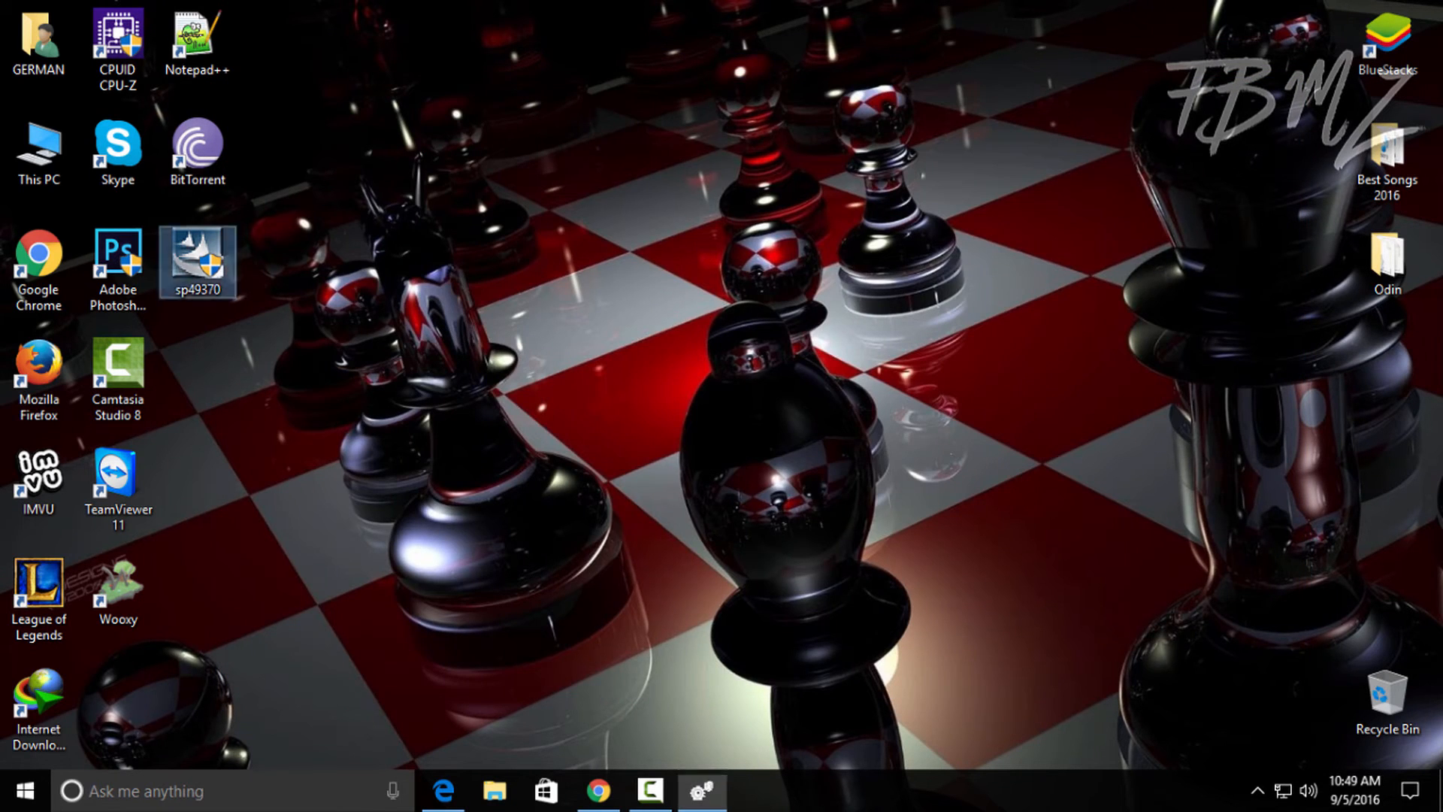
# Extract and launch the sp49370 Intel Local Manageability Service setup, then open Computer Management.
pyautogui.doubleClick(196, 262)
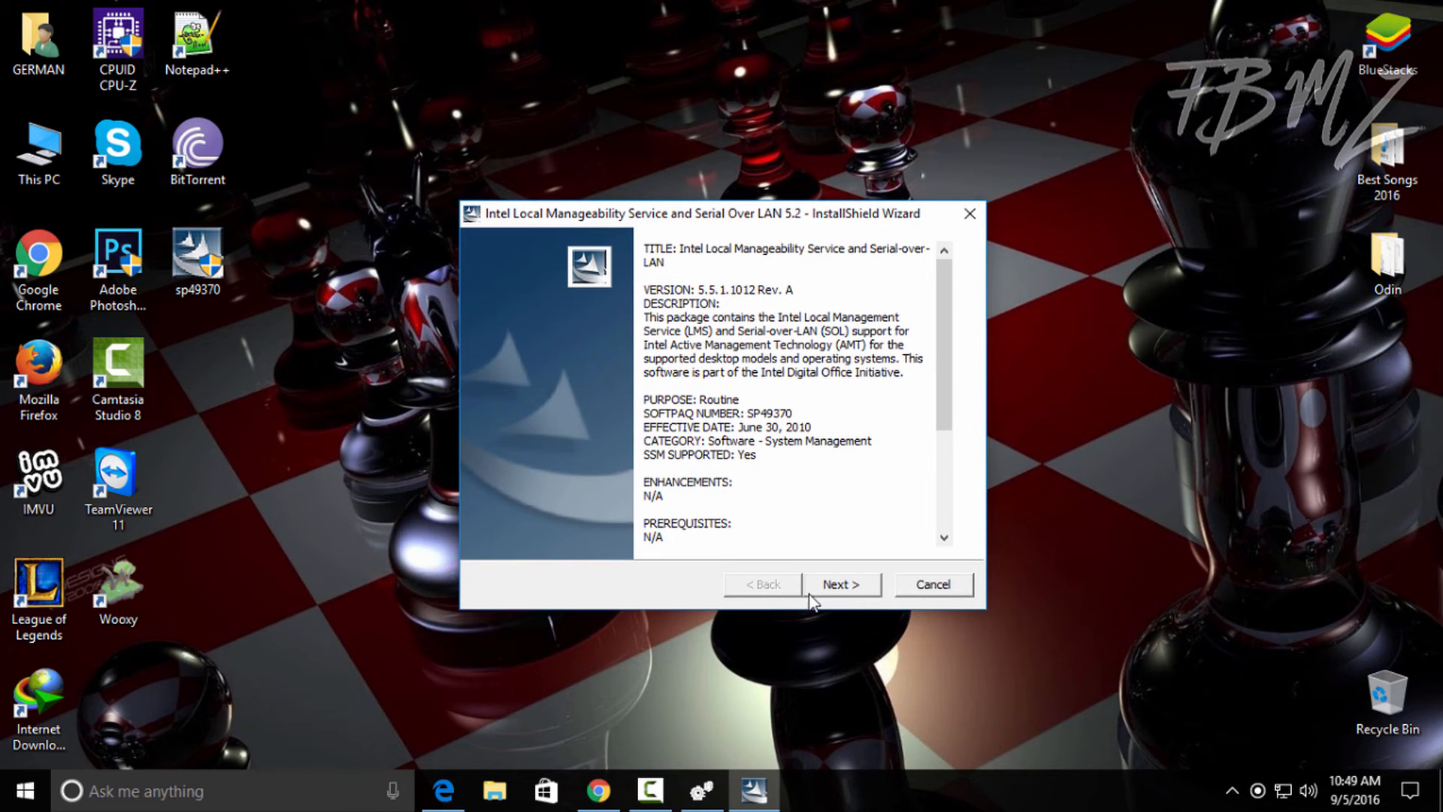
pyautogui.click(839, 585)
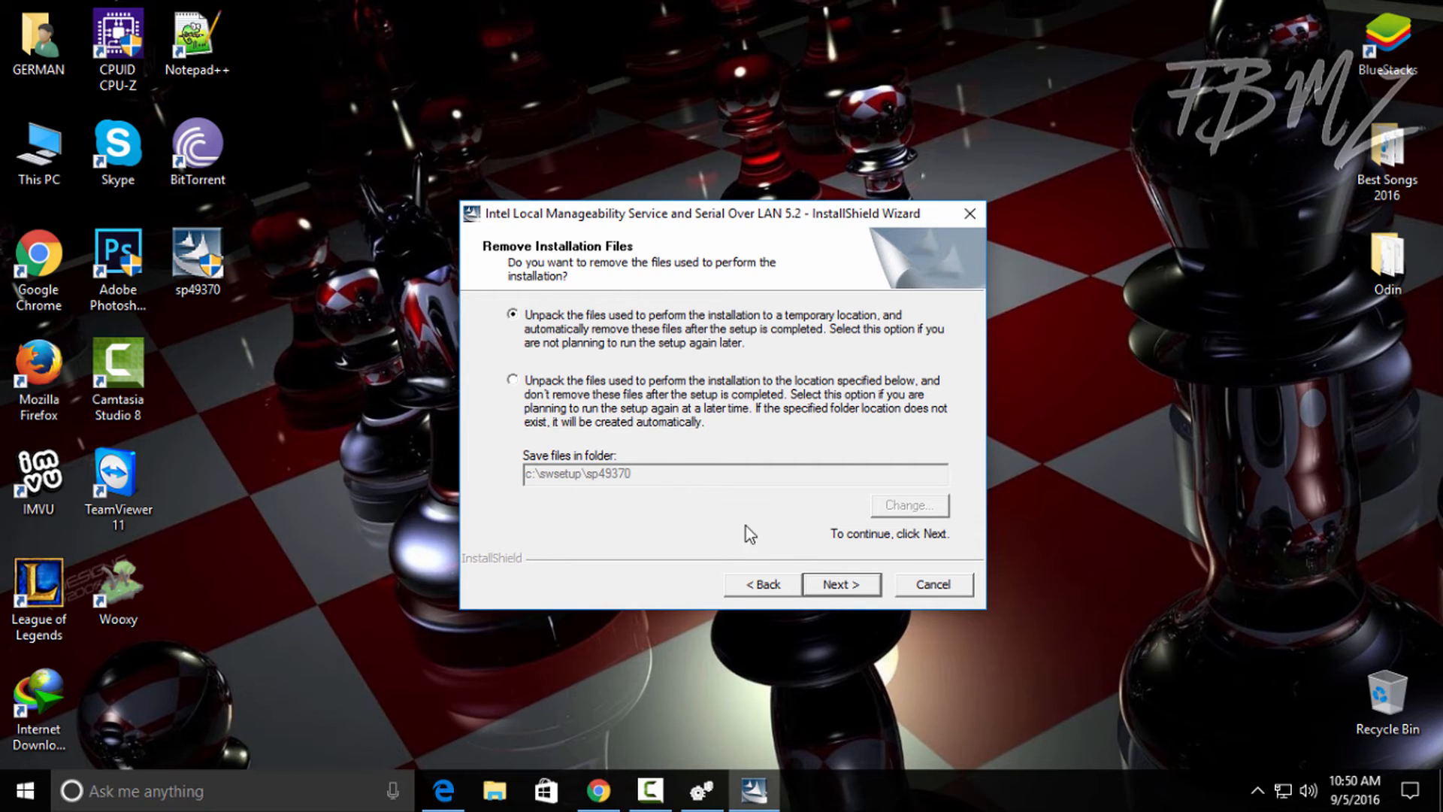
pyautogui.click(840, 585)
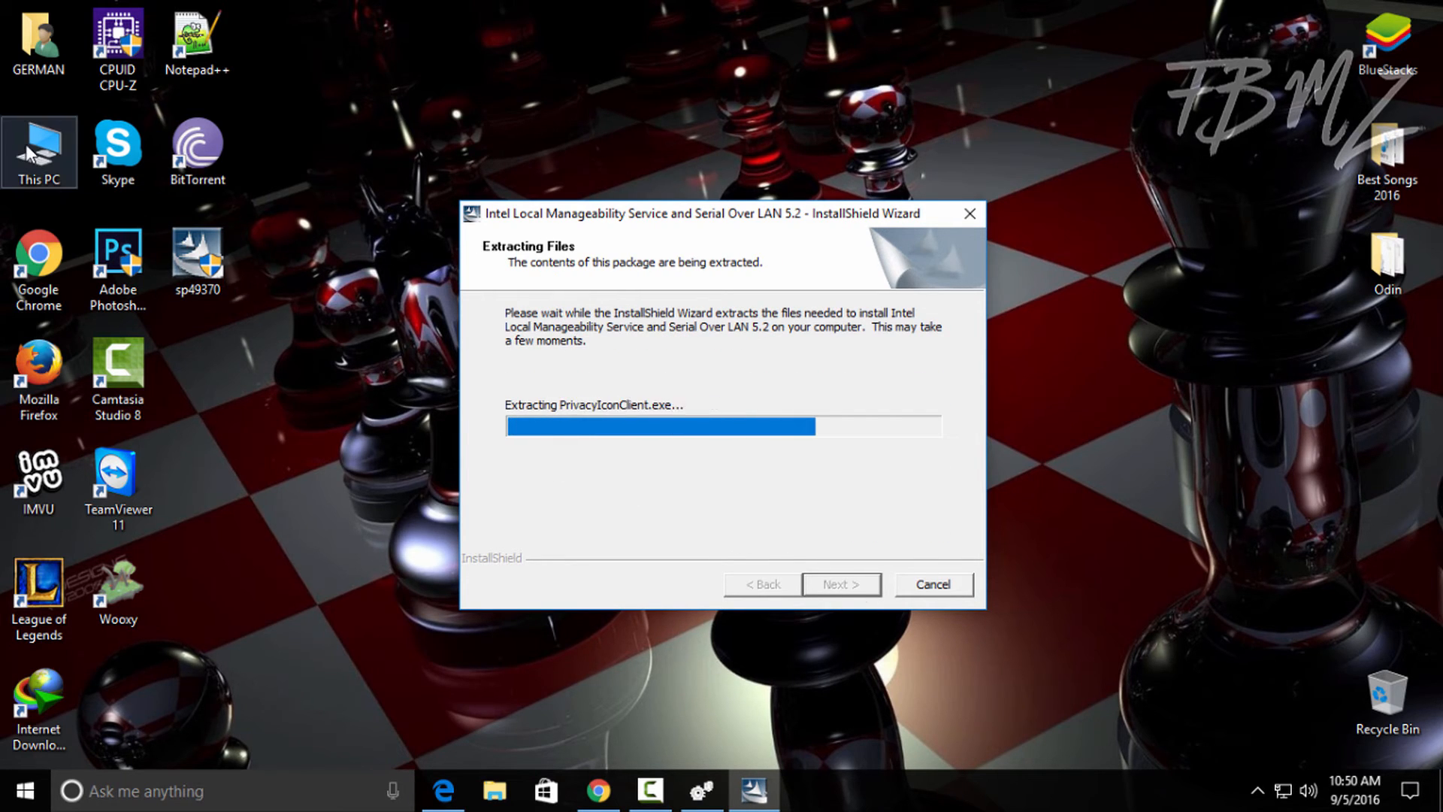
pyautogui.rightClick(38, 148)
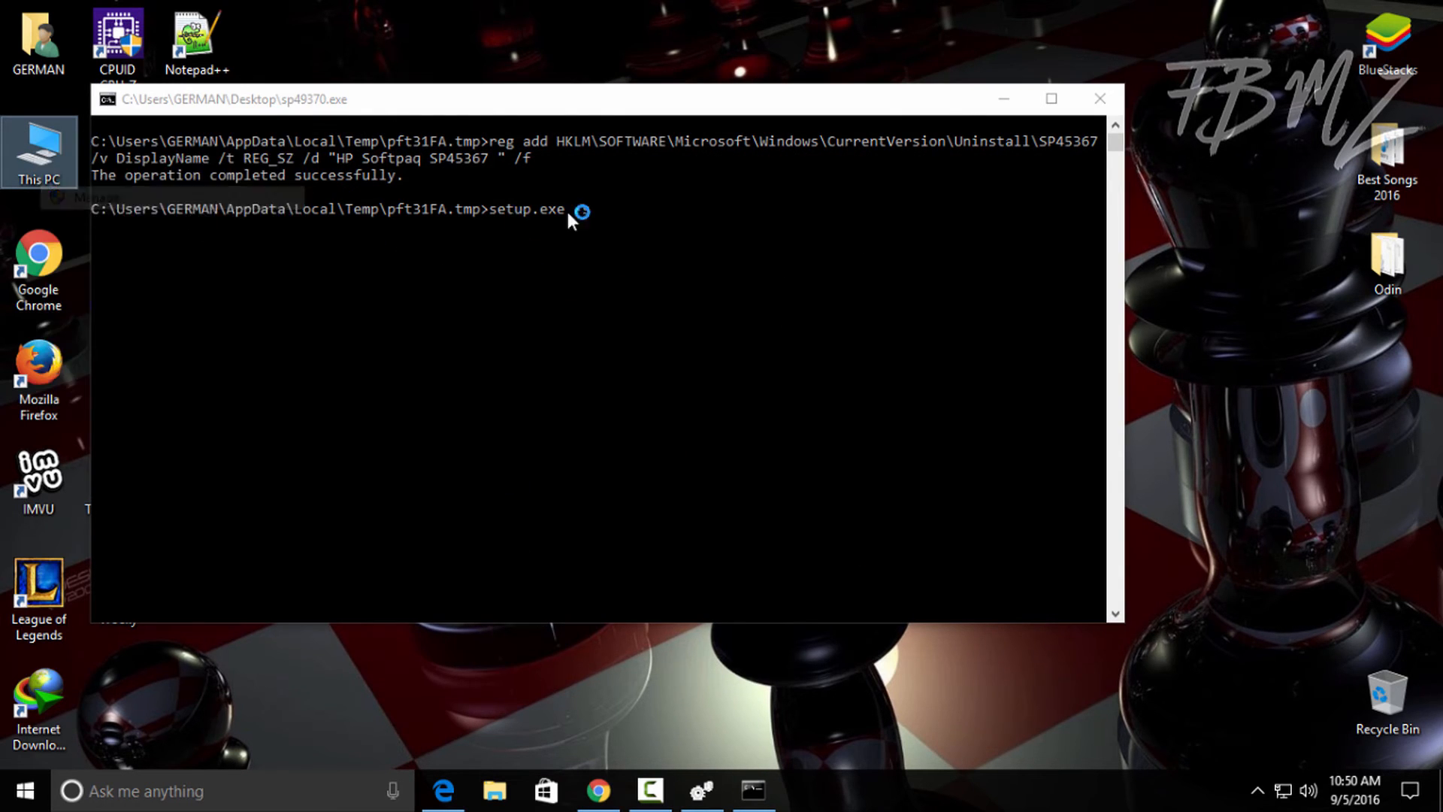
pyautogui.click(1099, 99)
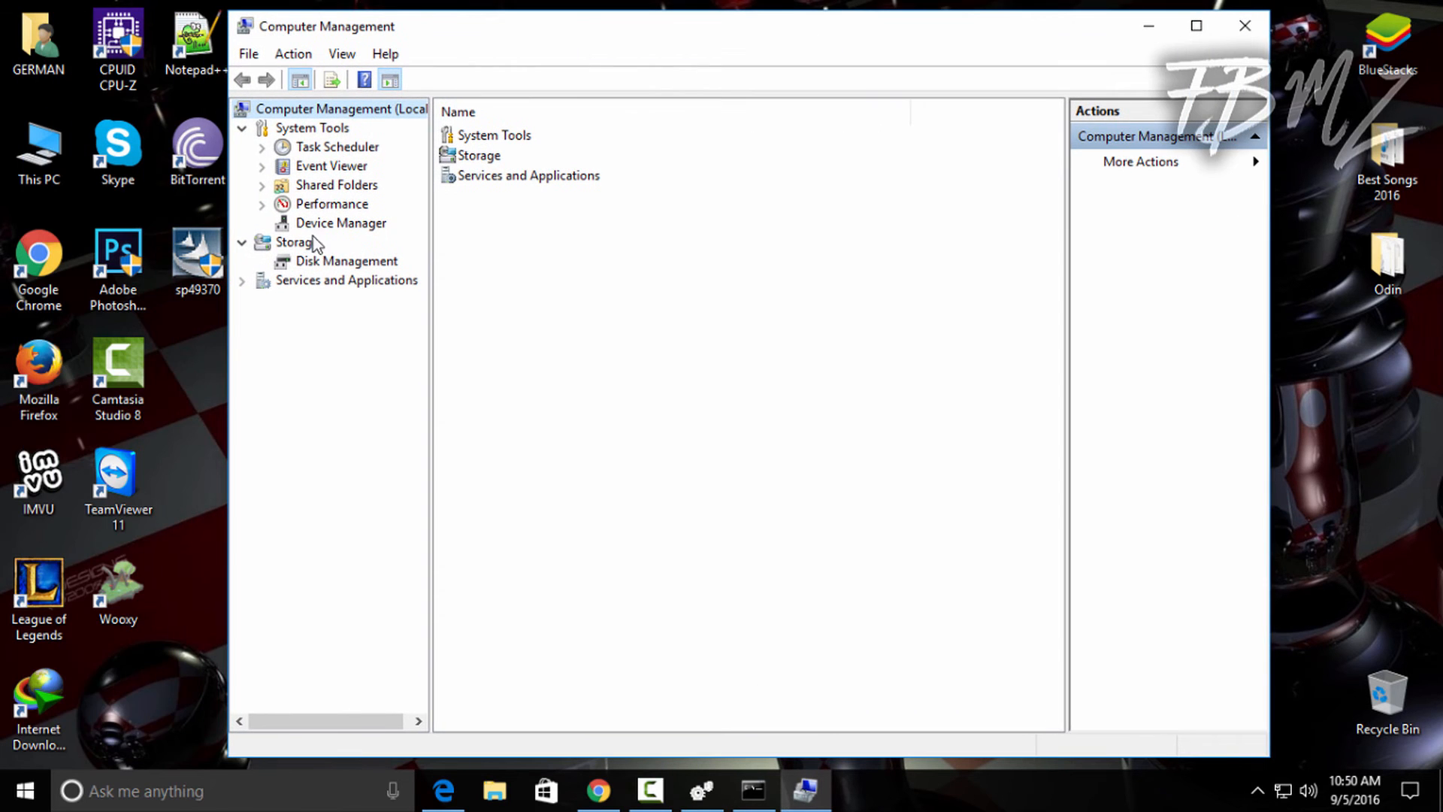
pyautogui.moveTo(330, 228)
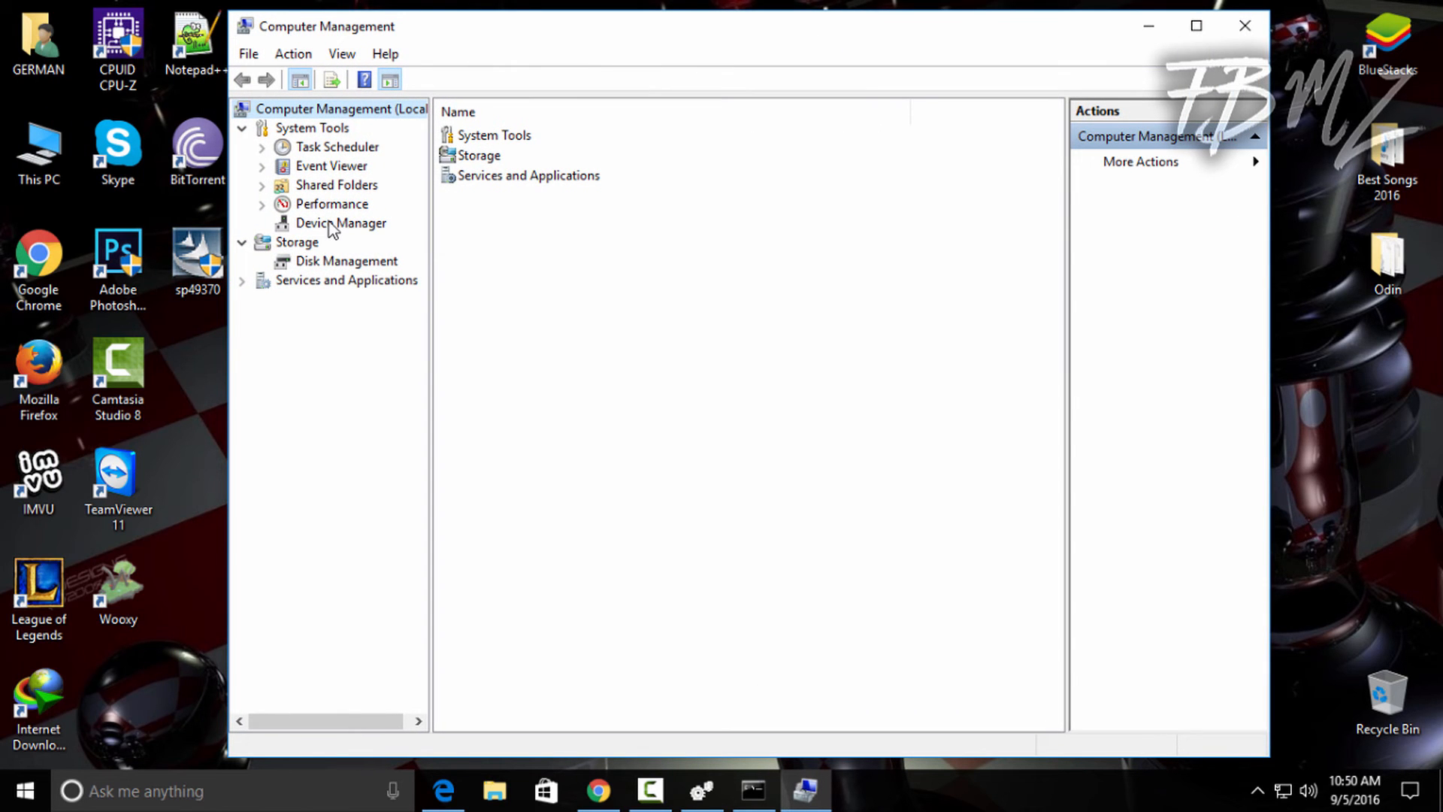
# Open Device Manager in Computer Management to check whether Other devices still lists the PCI Serial Port.
pyautogui.click(340, 223)
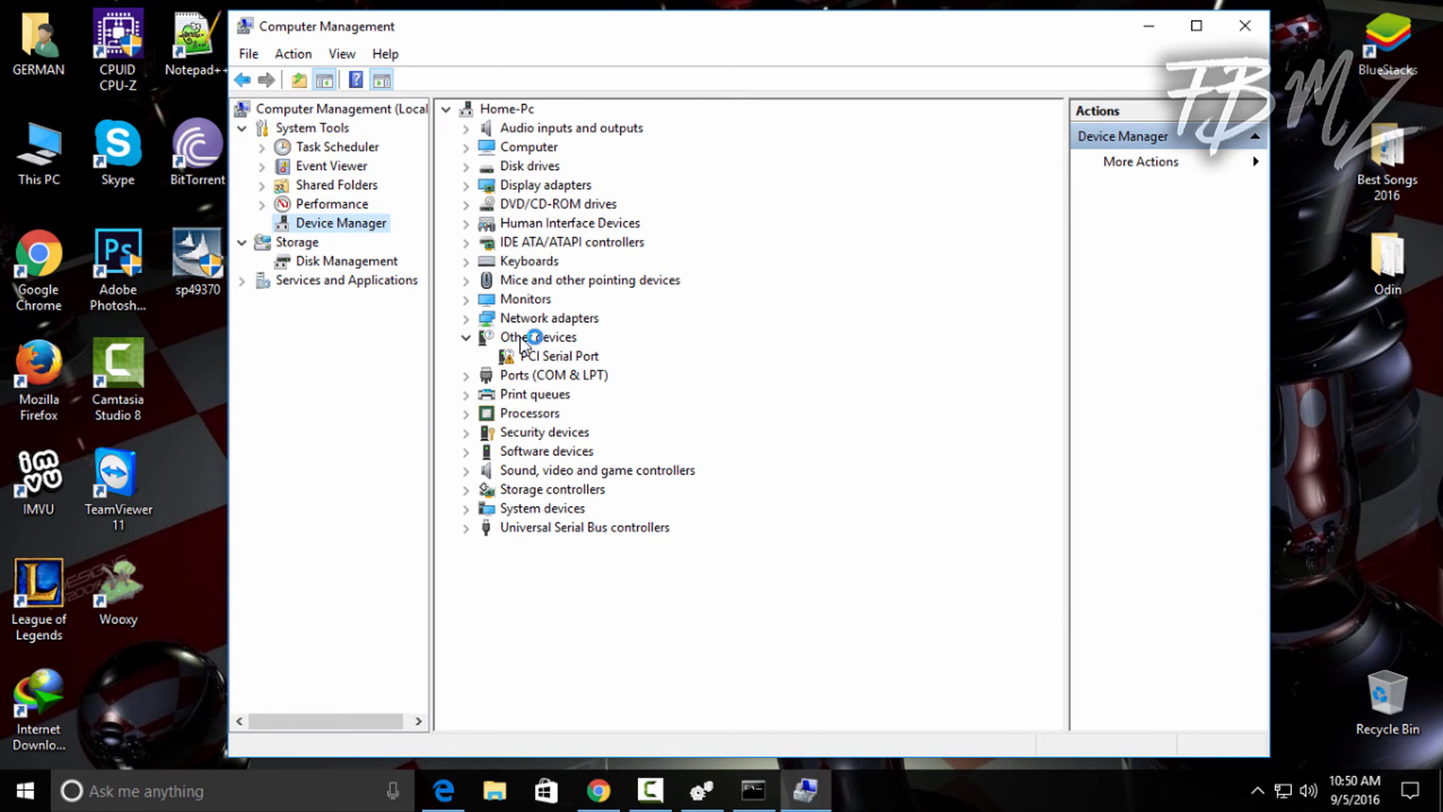
pyautogui.moveTo(565, 368)
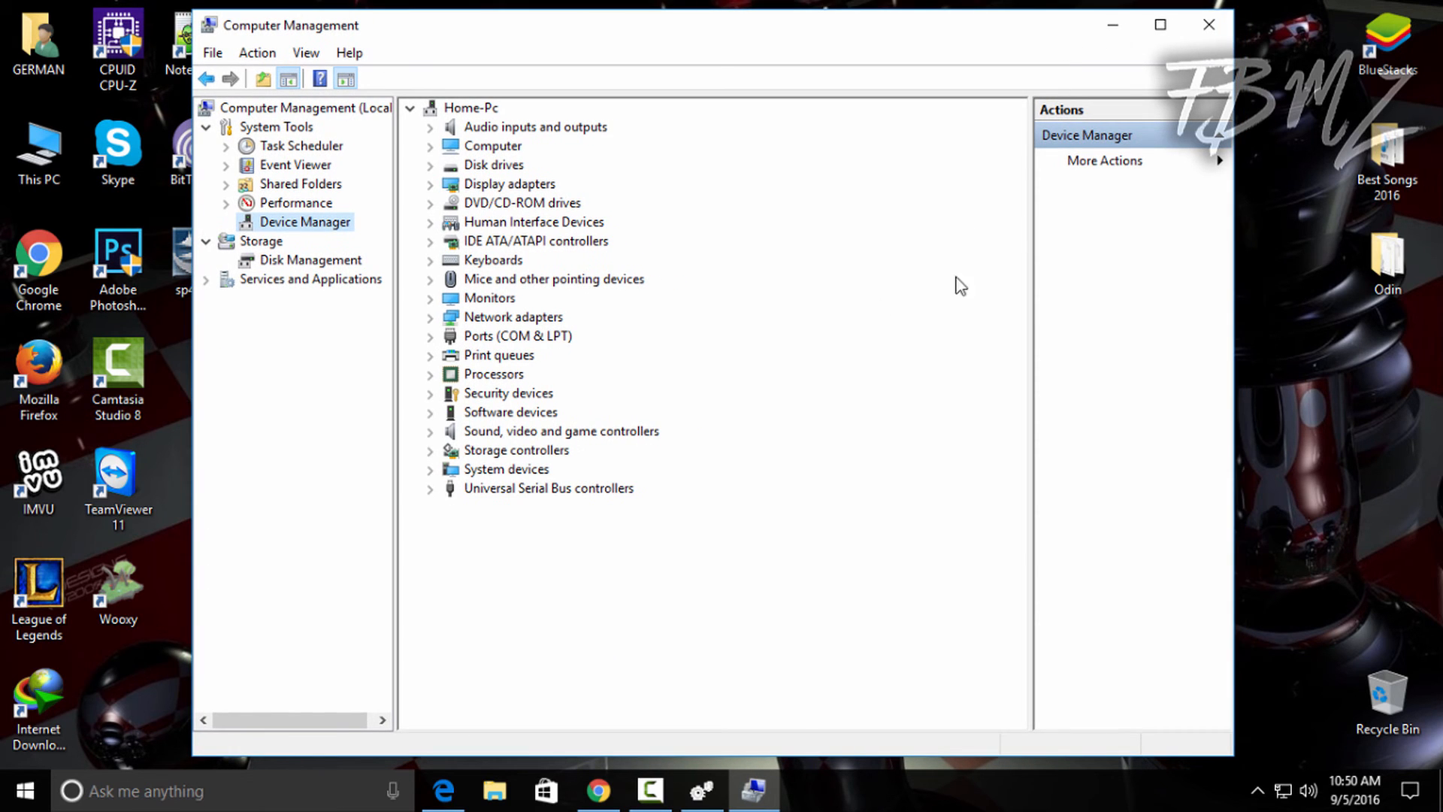
pyautogui.click(1209, 25)
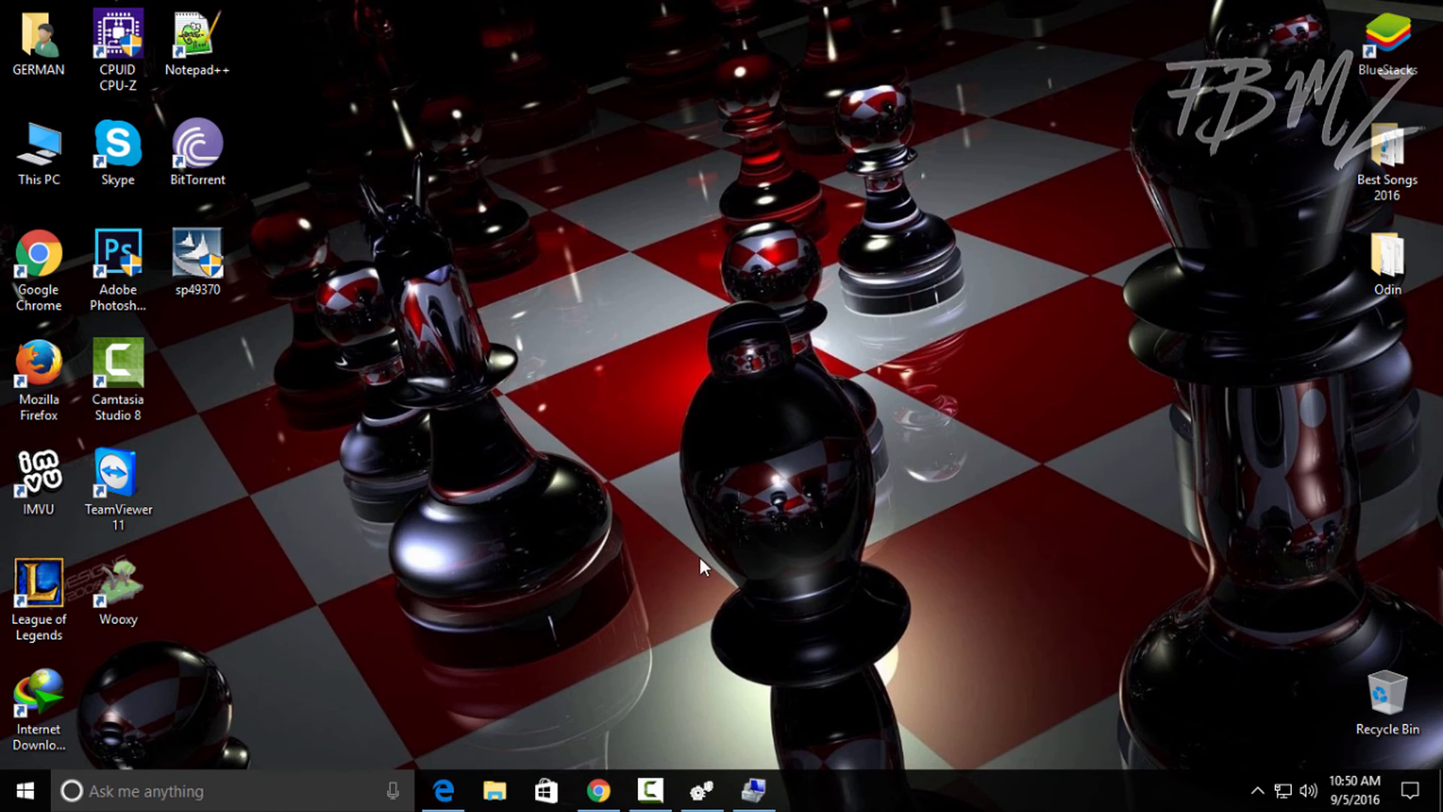
pyautogui.click(754, 790)
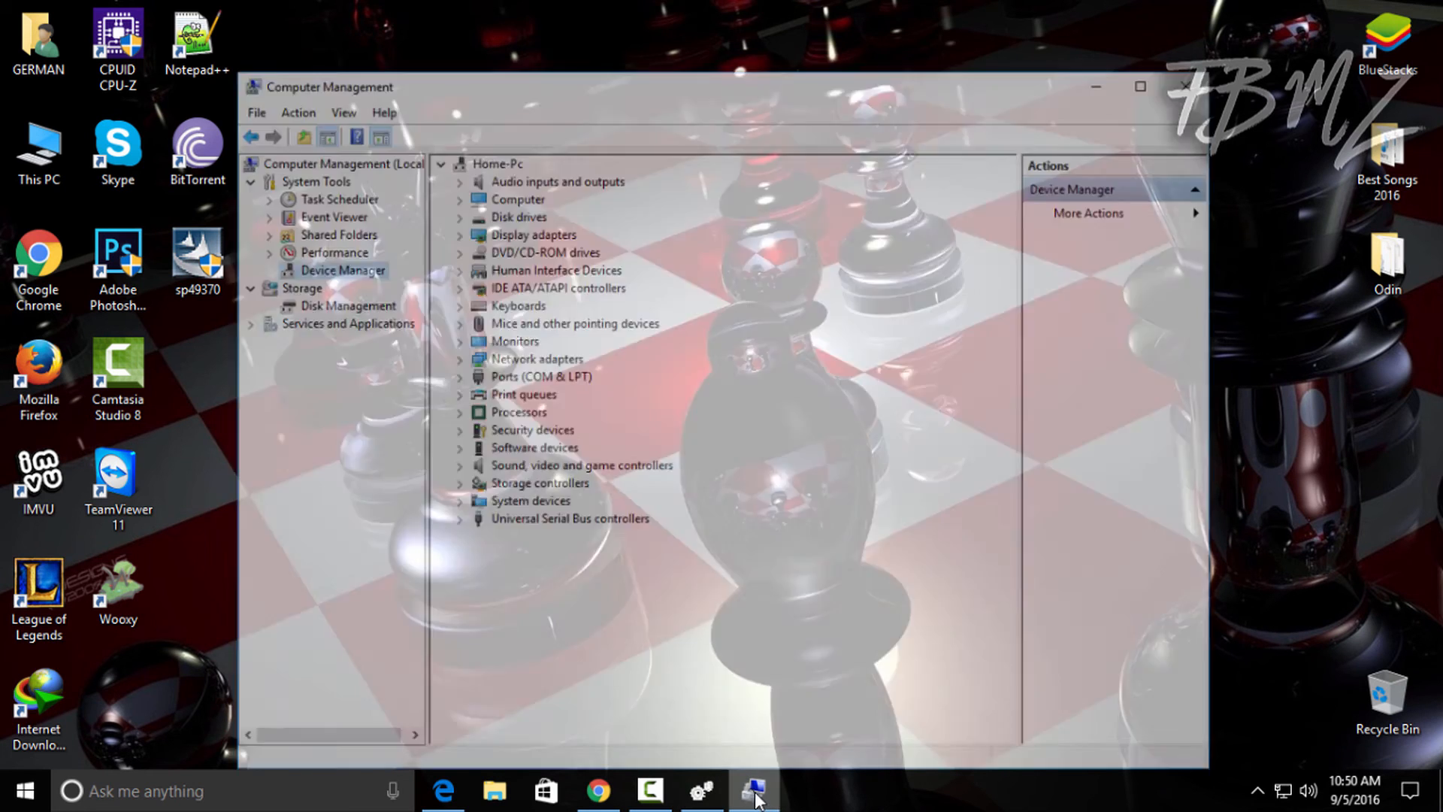
pyautogui.click(649, 791)
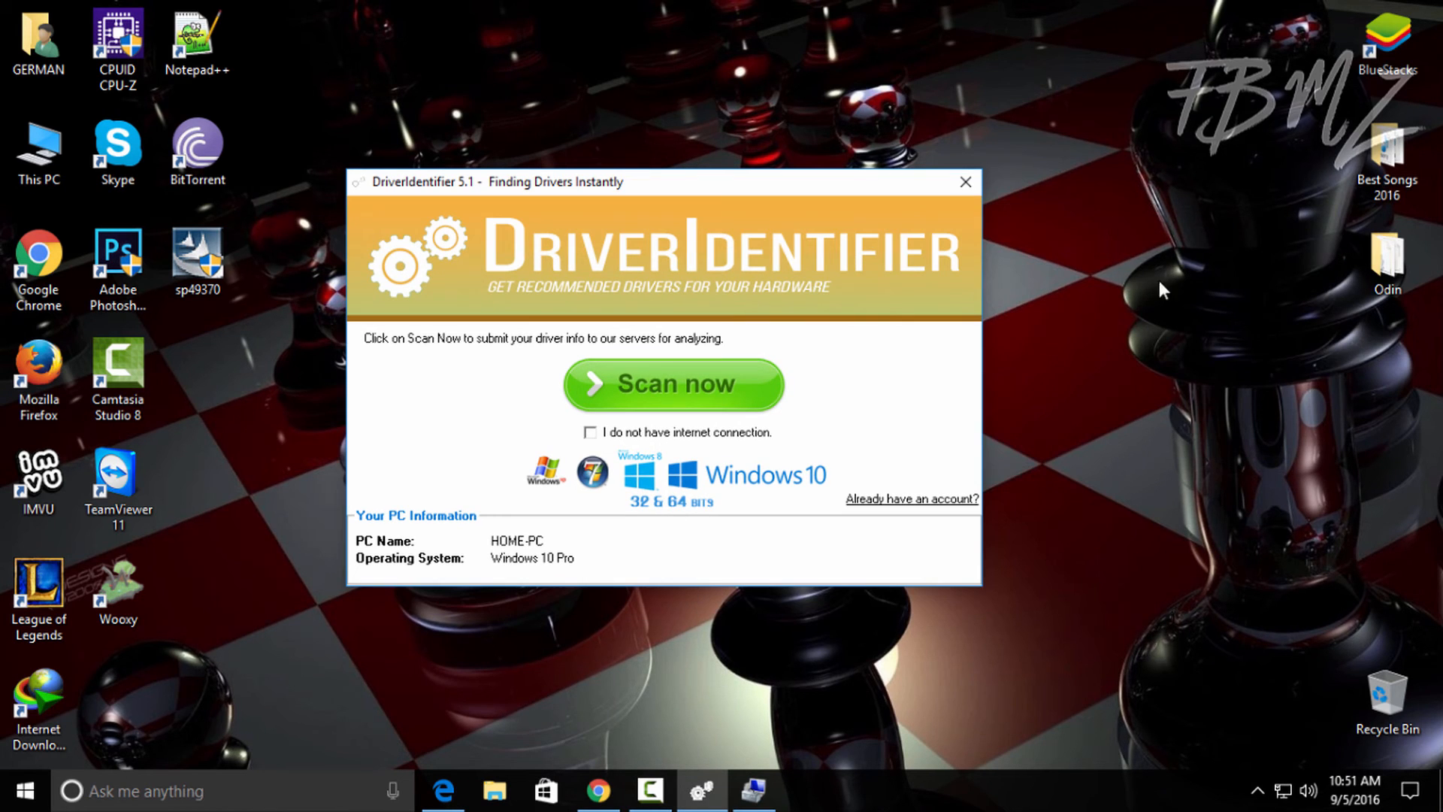
pyautogui.moveTo(230, 302)
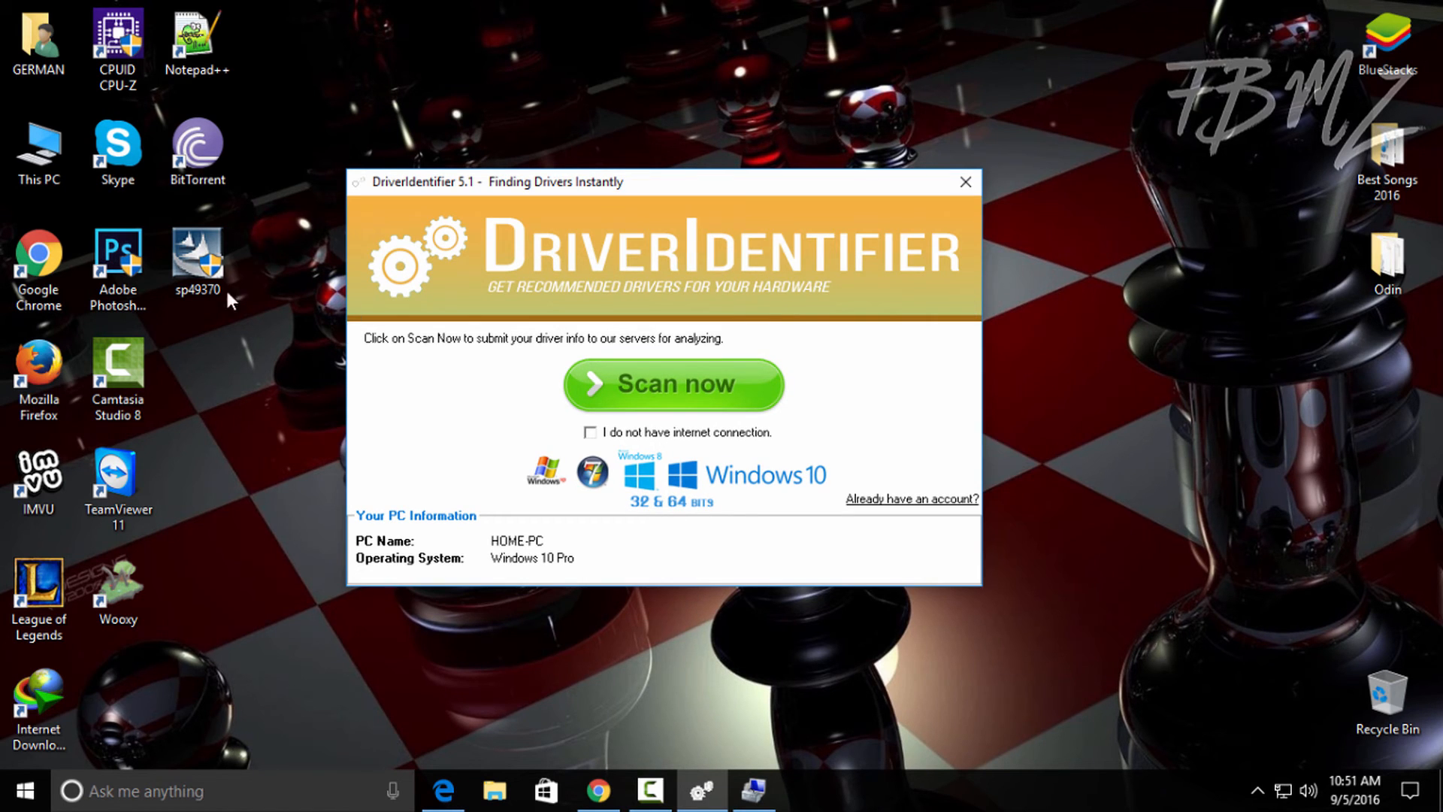
pyautogui.click(197, 263)
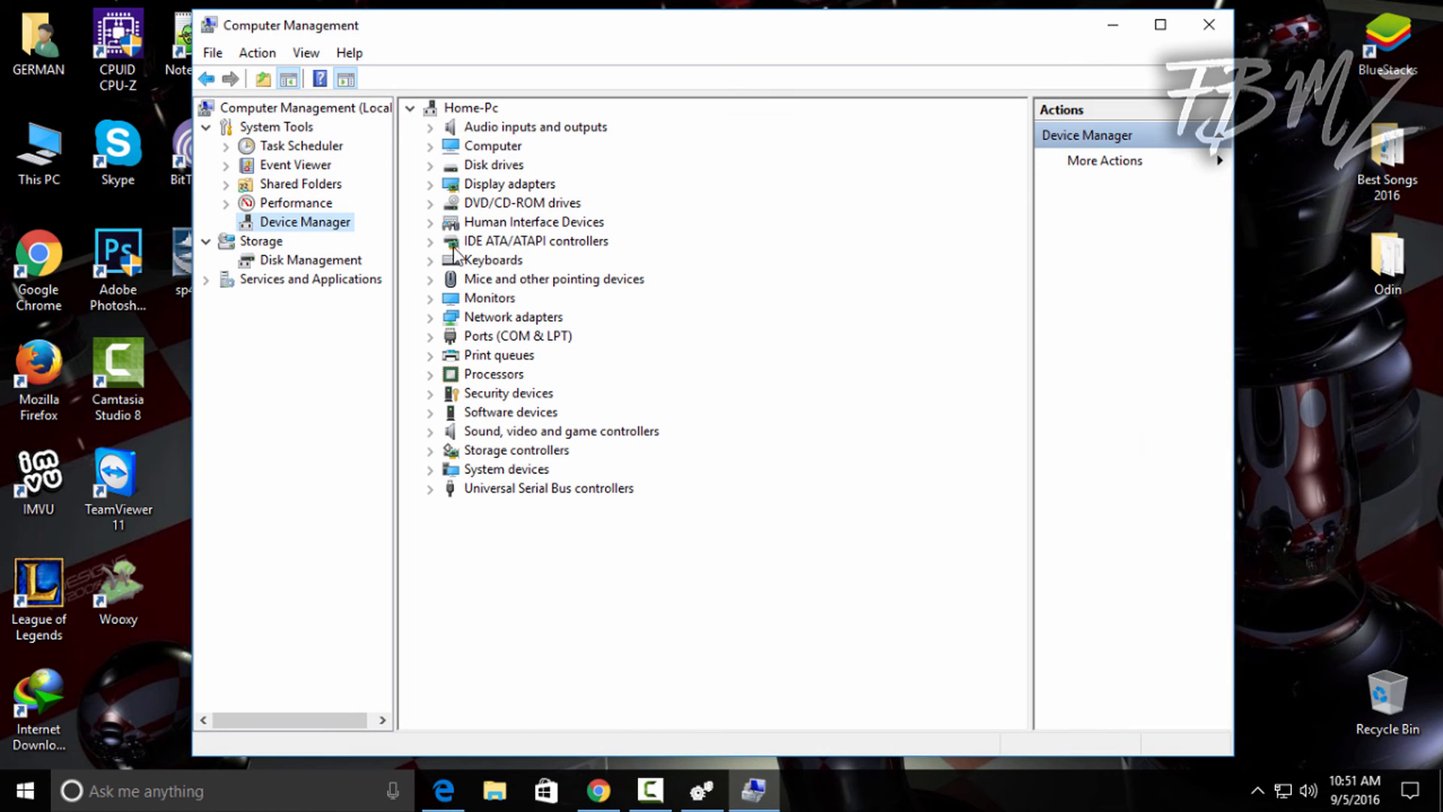
pyautogui.moveTo(465, 327)
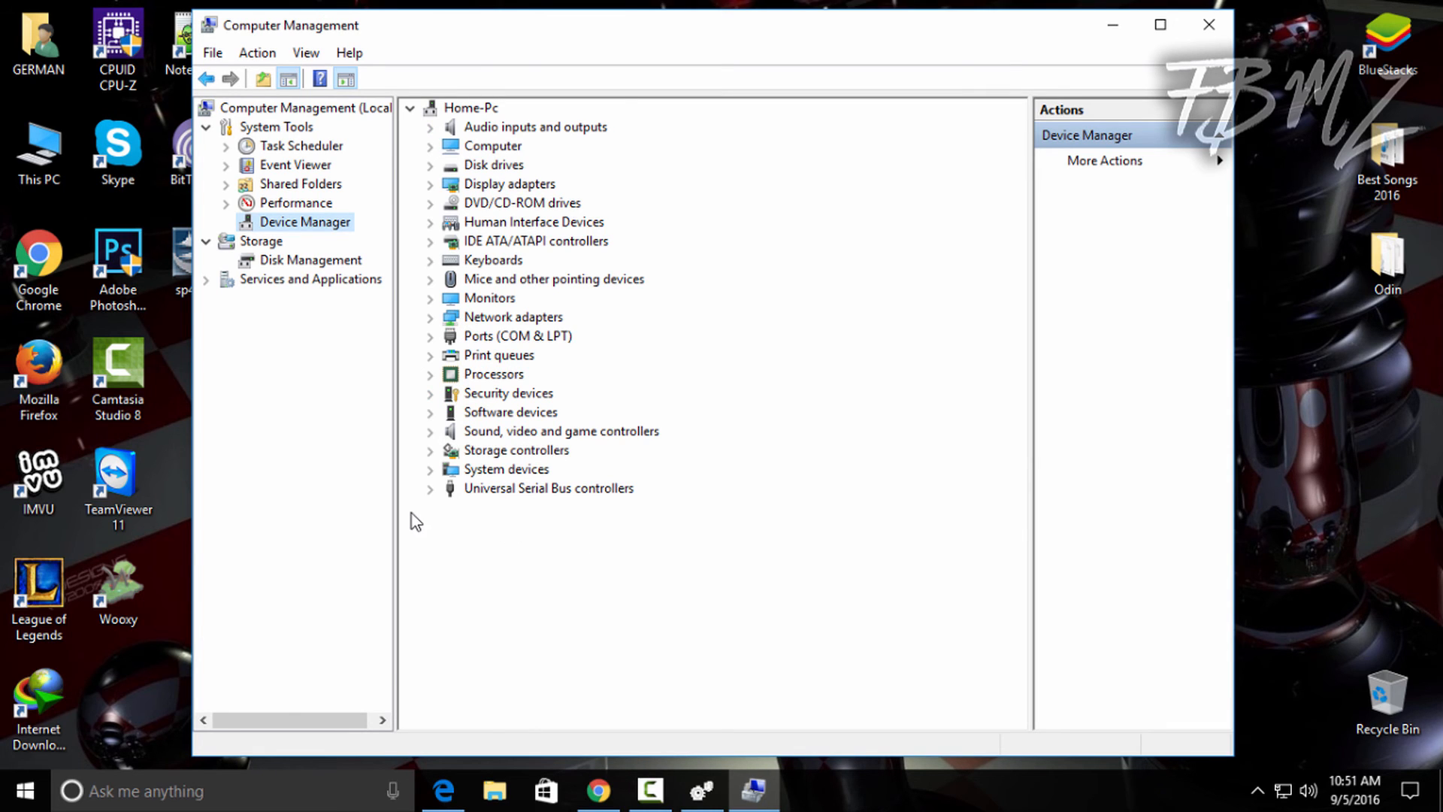
pyautogui.moveTo(495, 348)
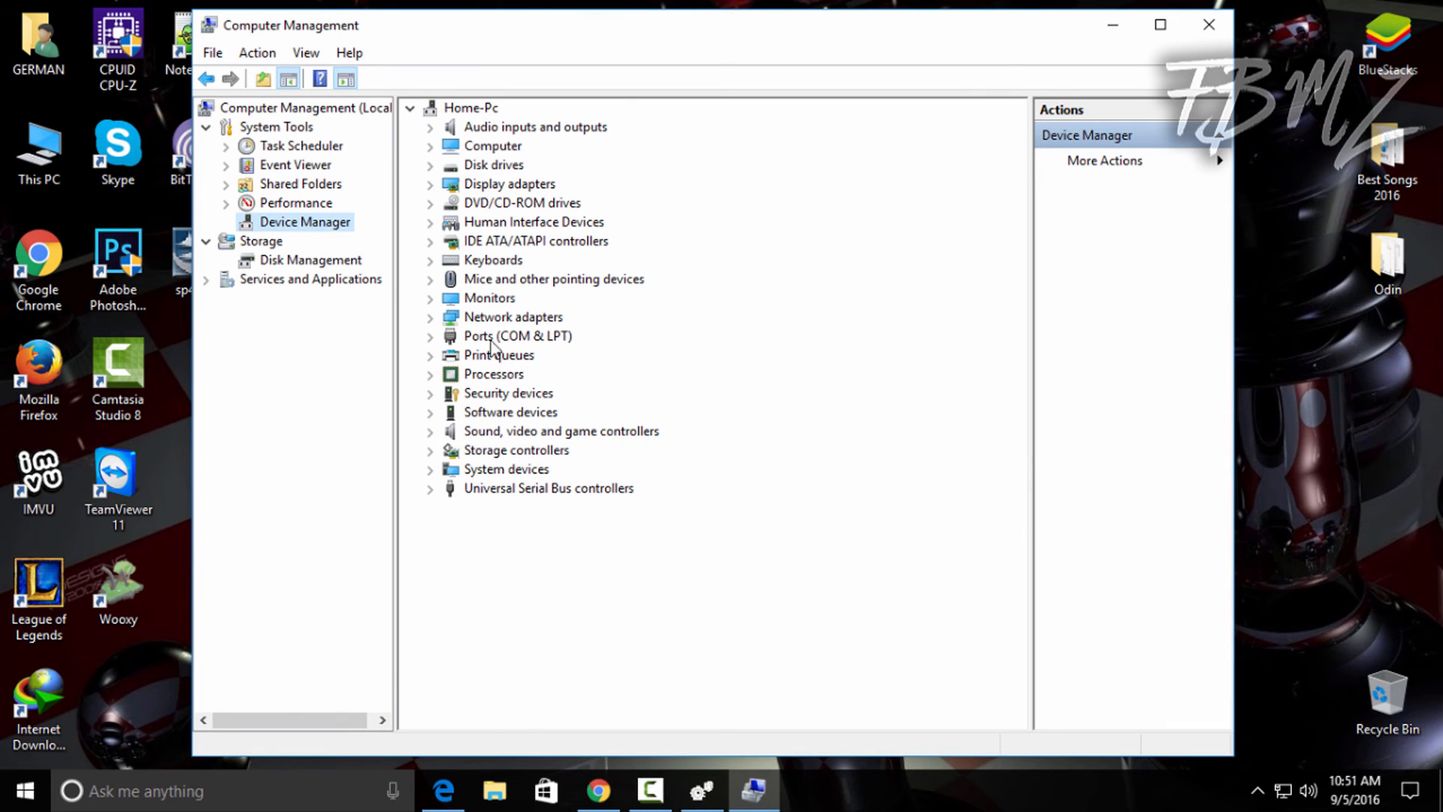
pyautogui.moveTo(491, 472)
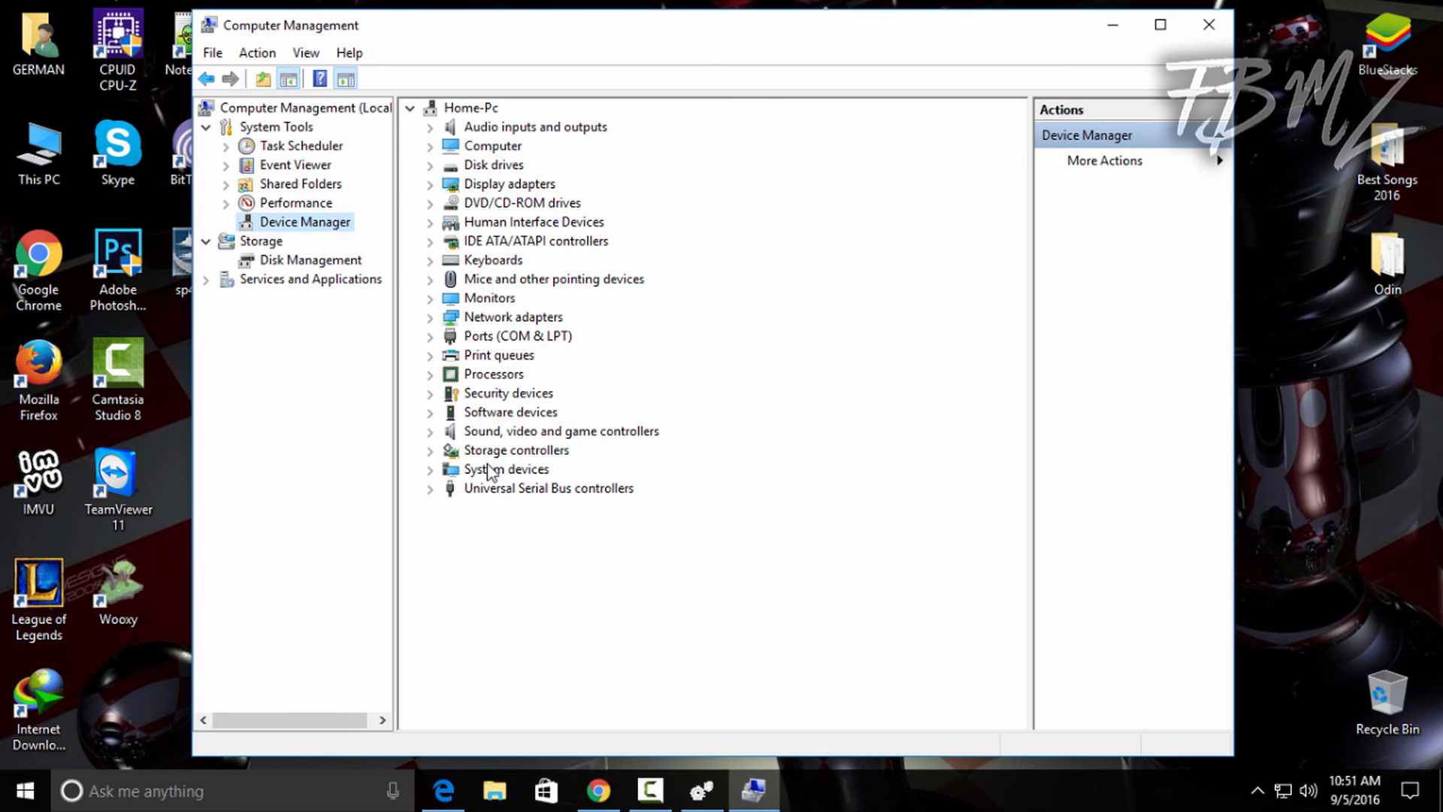
pyautogui.moveTo(518, 562)
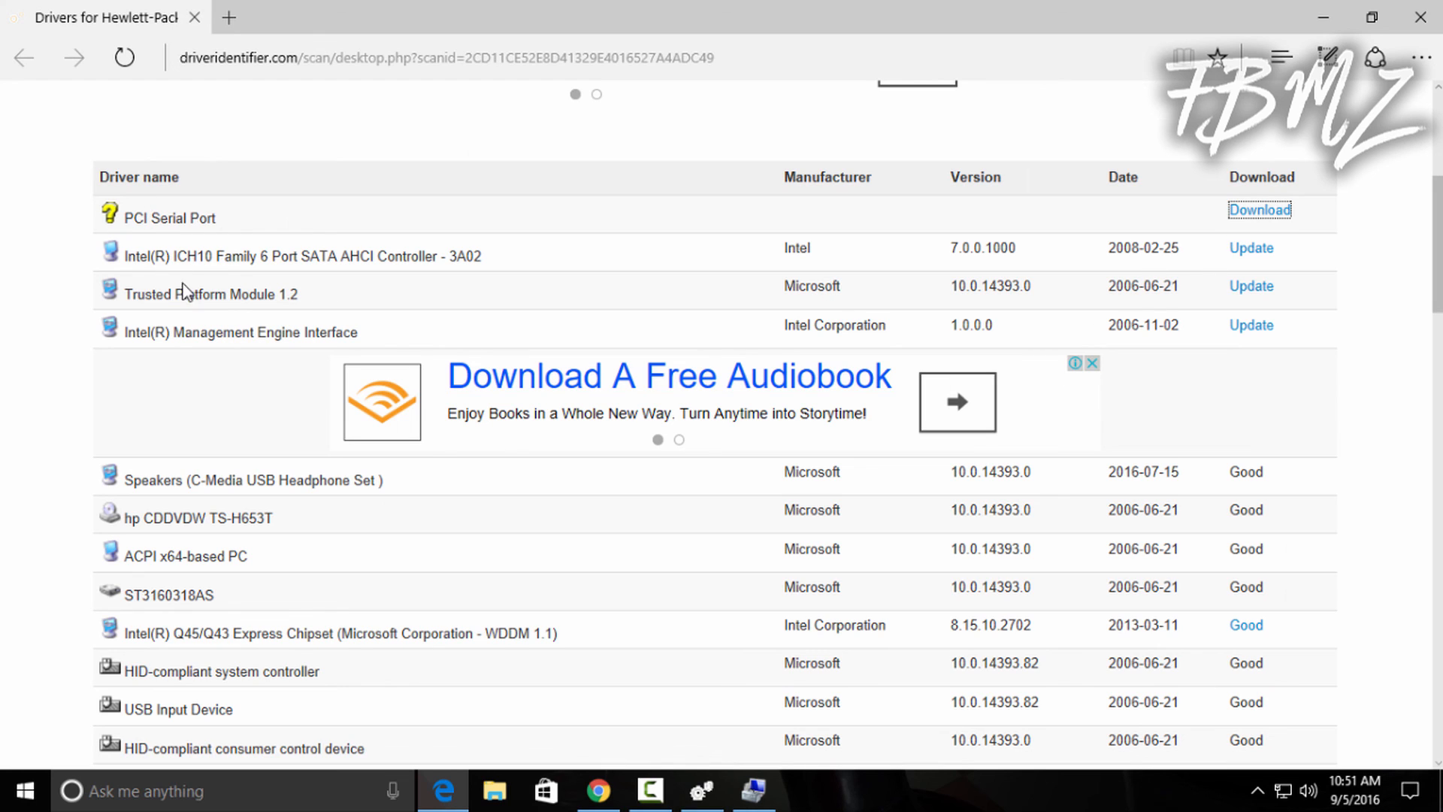
pyautogui.moveTo(596, 331)
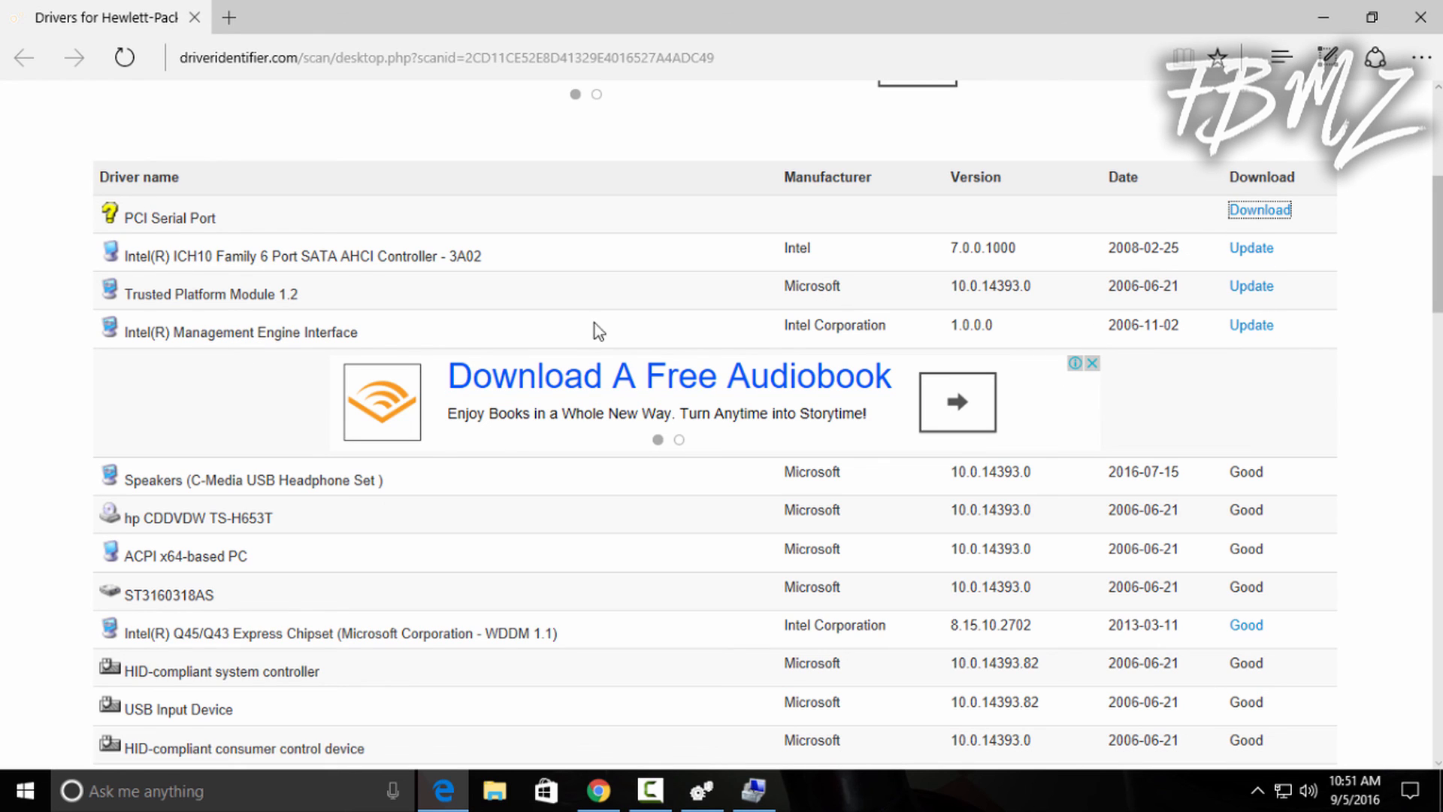
pyautogui.moveTo(896, 311)
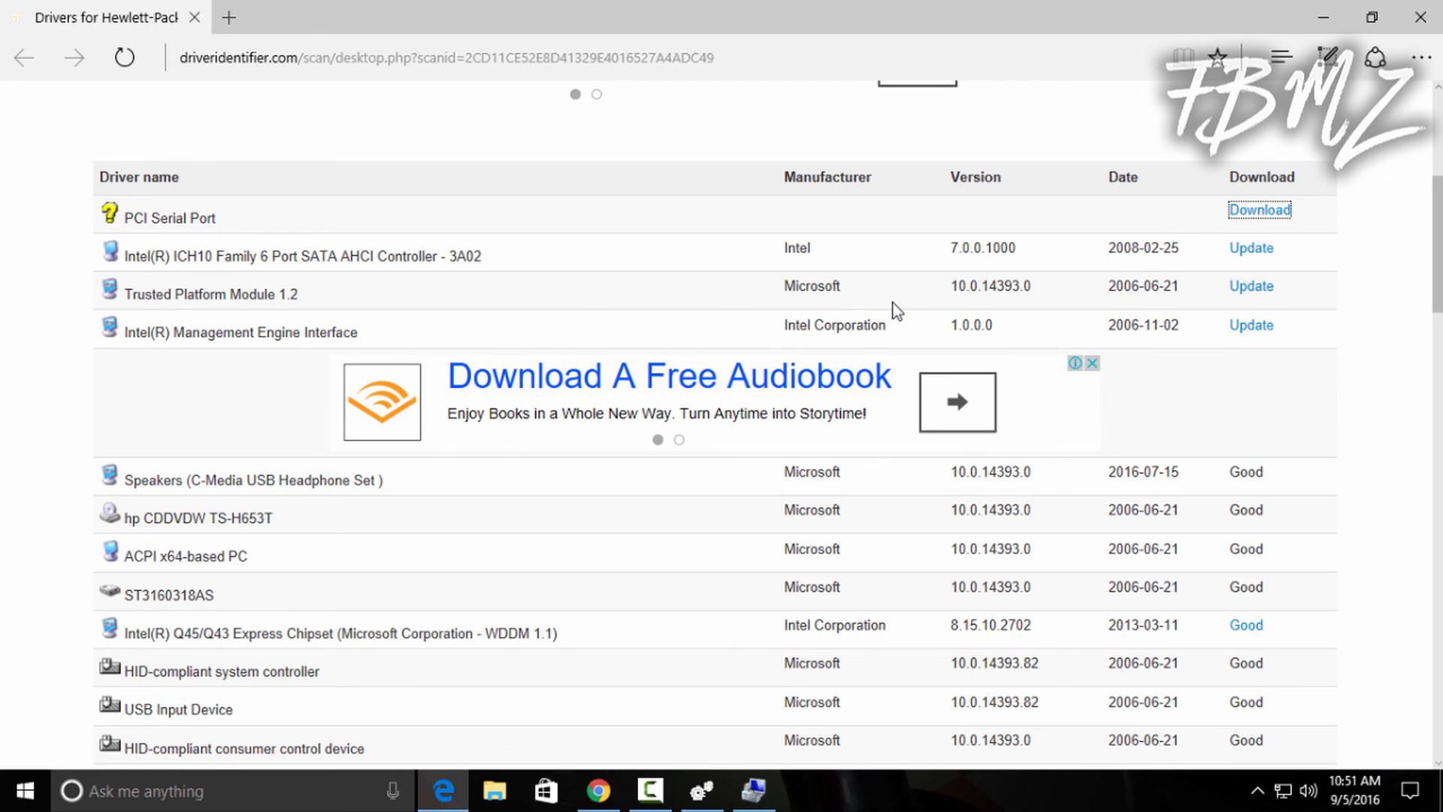